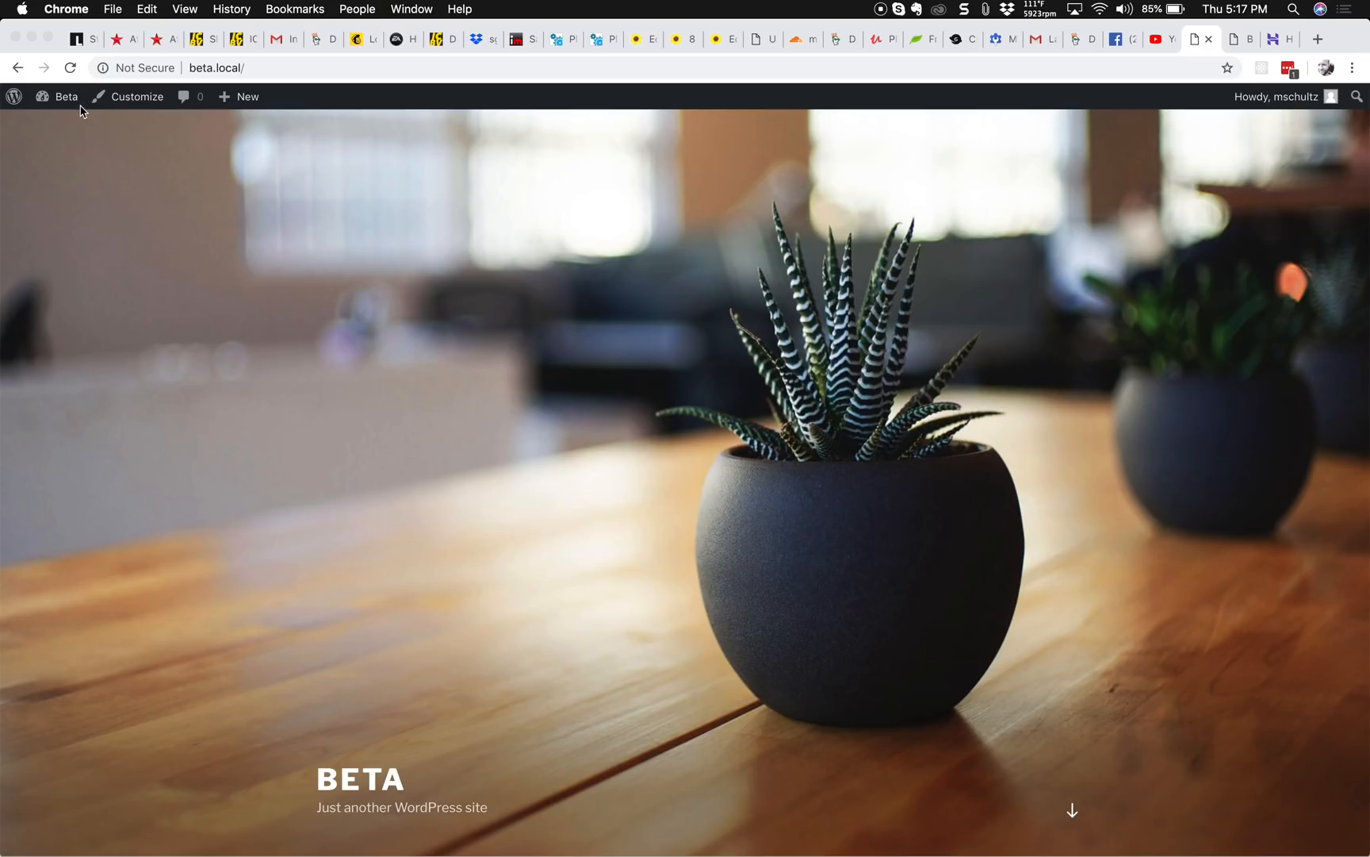
Scroll the Beta homepage and open the 'Hello world!' post page.
scroll("down", 3)
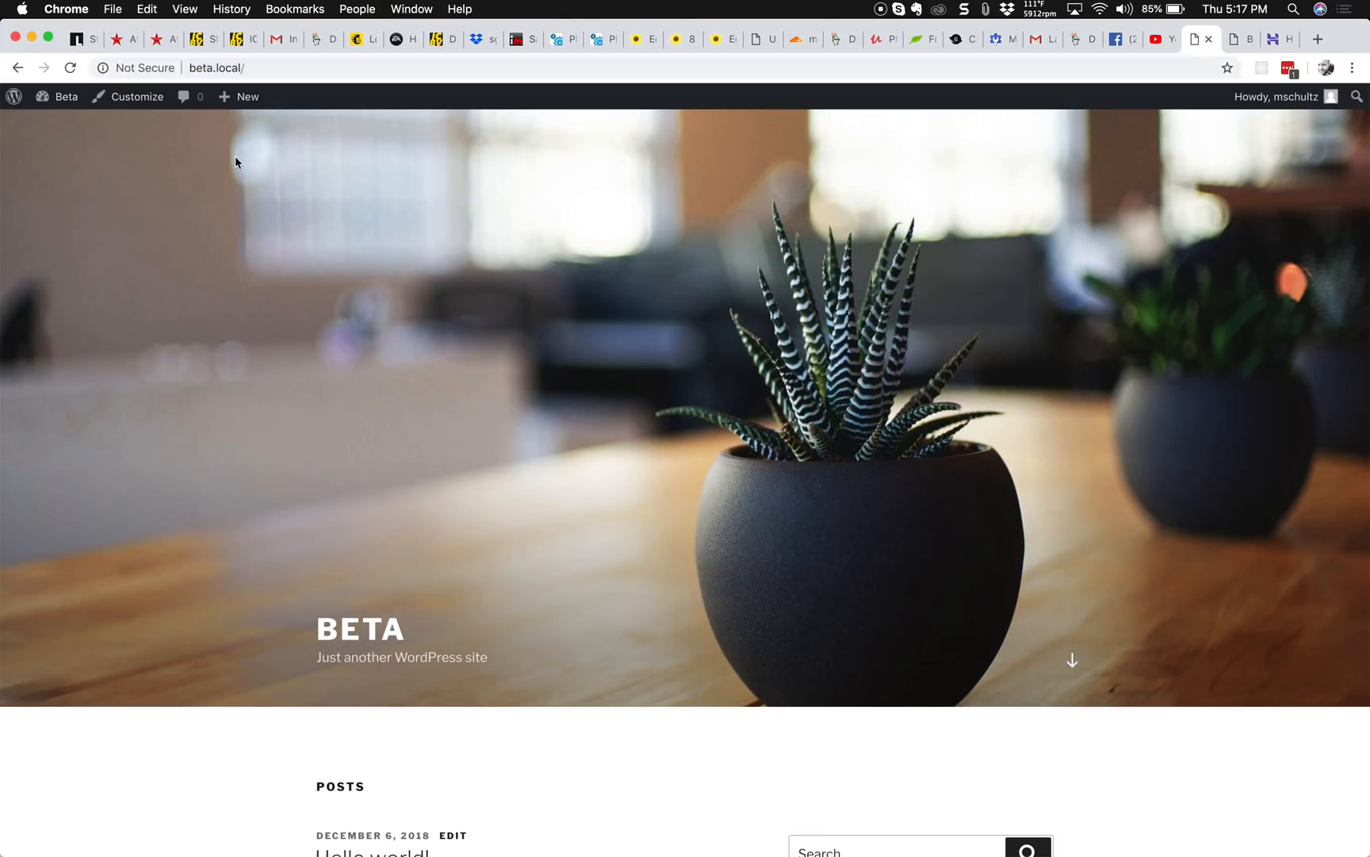
scroll("down", 3)
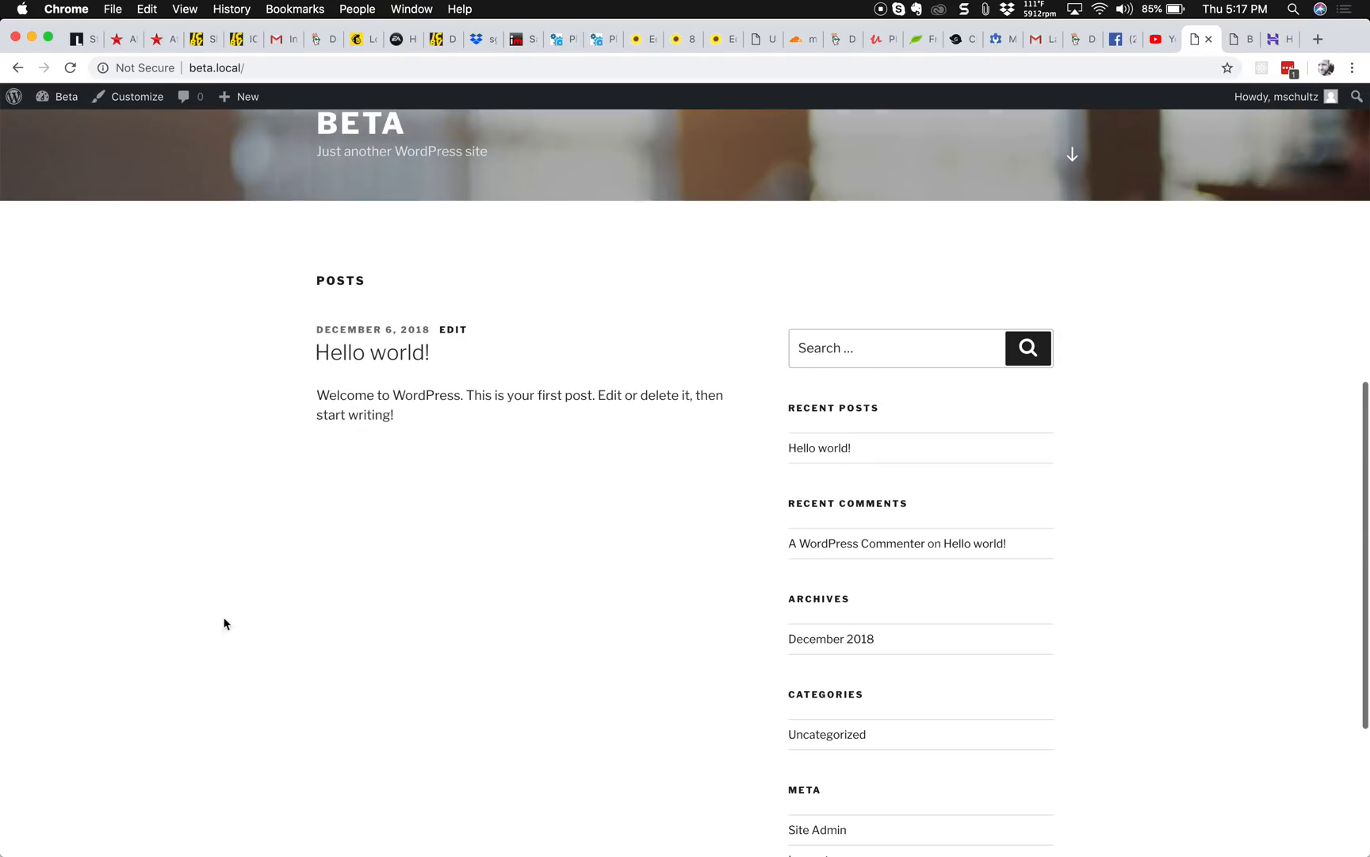
left_click(371, 352)
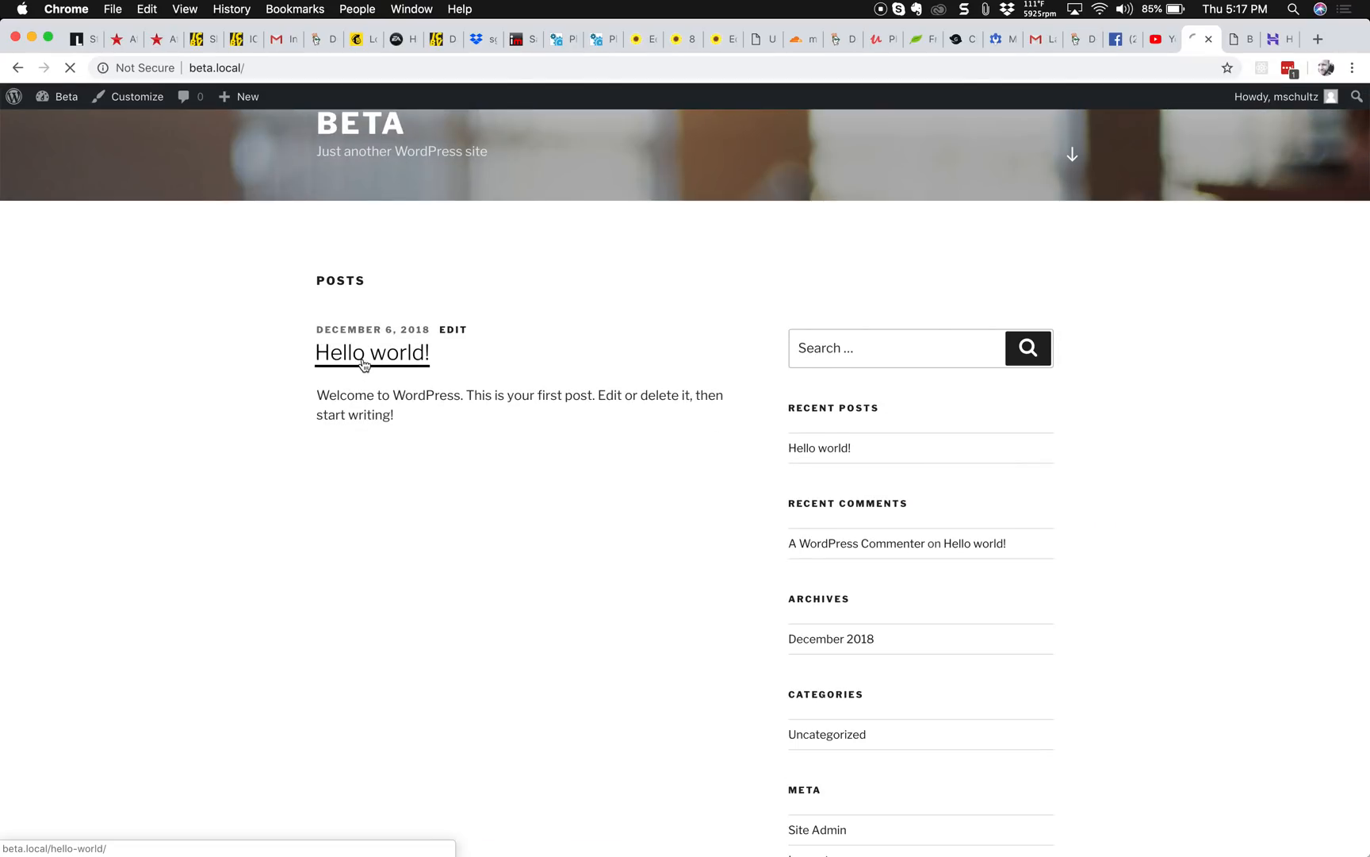
left_click(371, 352)
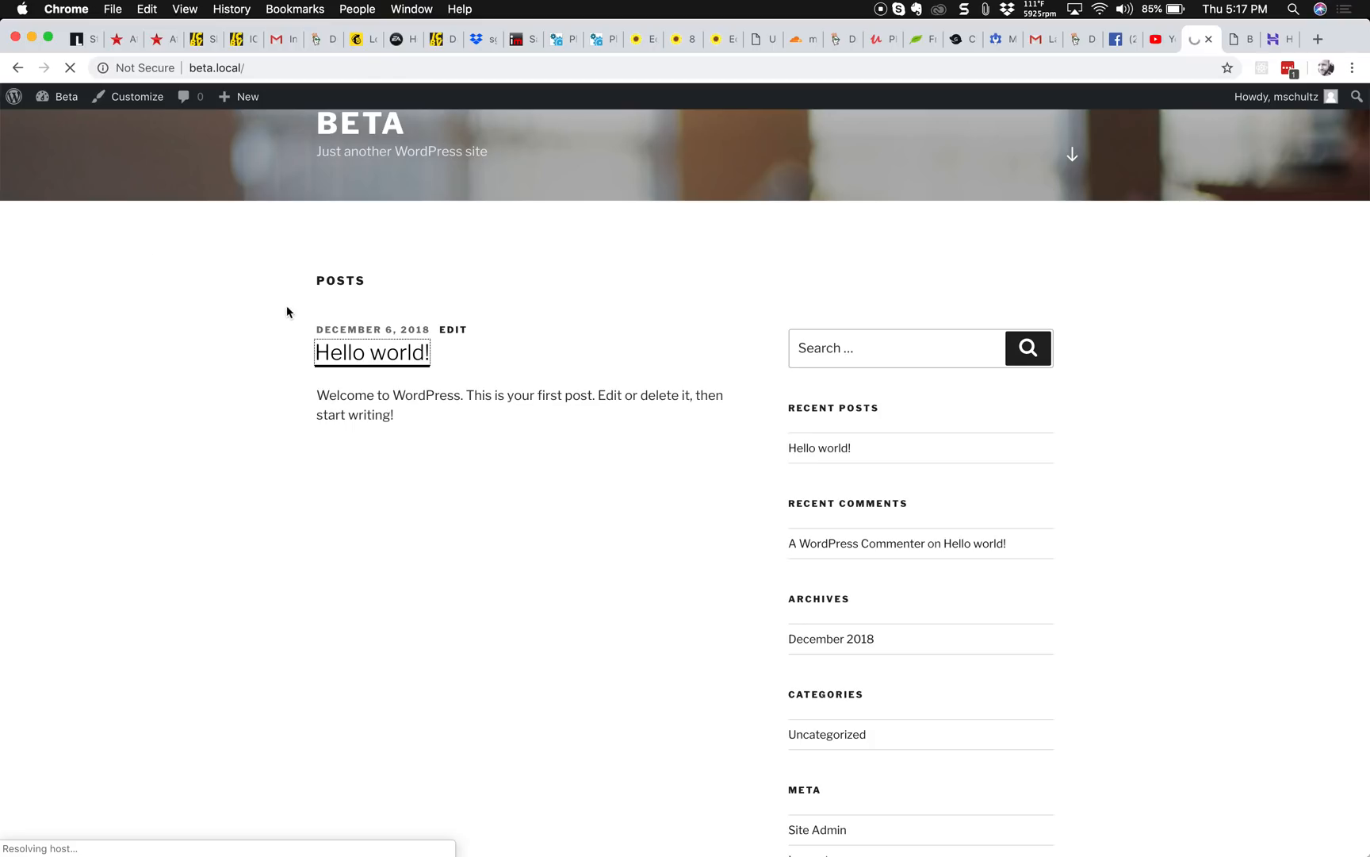
mouse_move(260, 238)
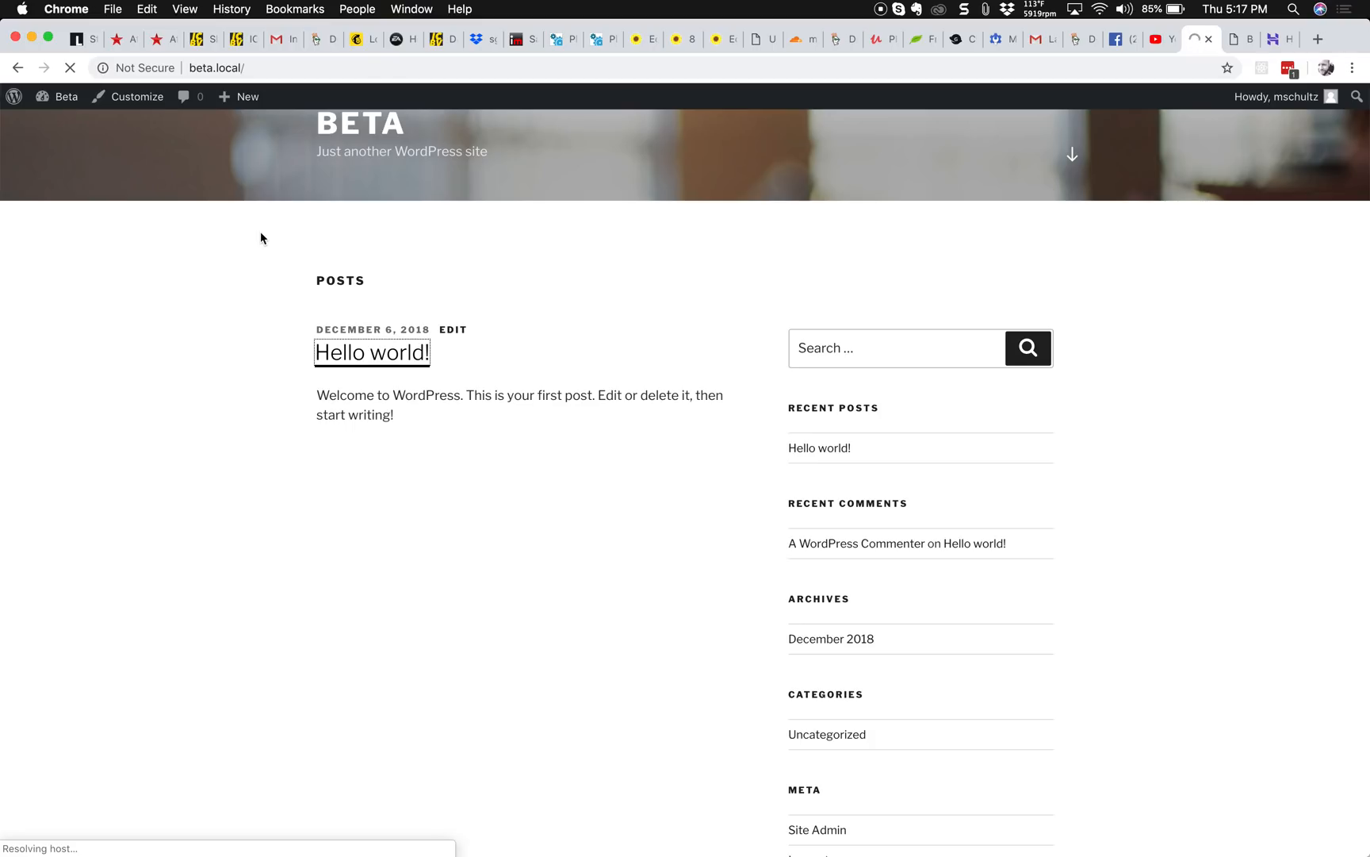
left_click(371, 353)
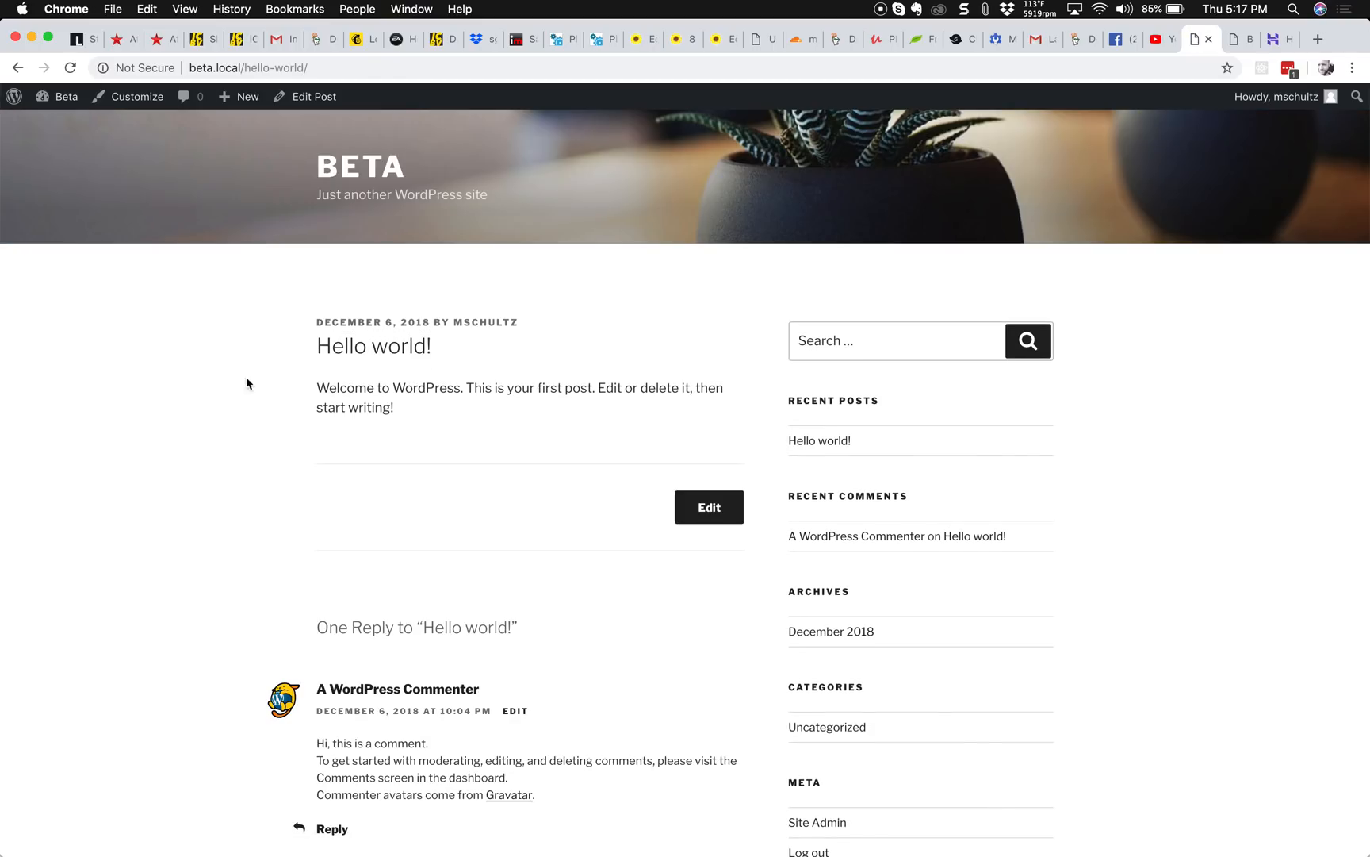
mouse_move(306, 96)
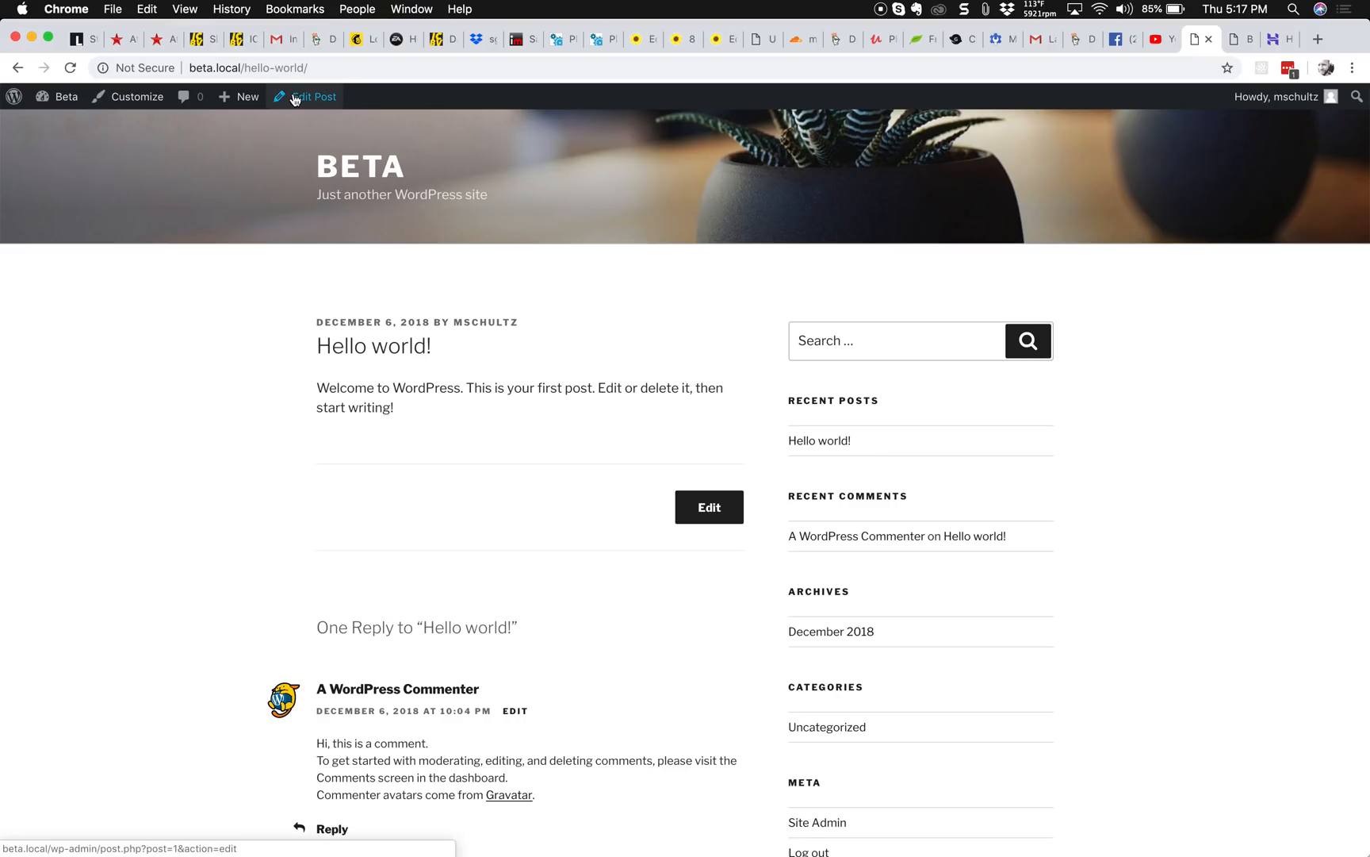
Open 'Hello world!' in the block editor via Edit Post in the admin bar.
left_click(312, 96)
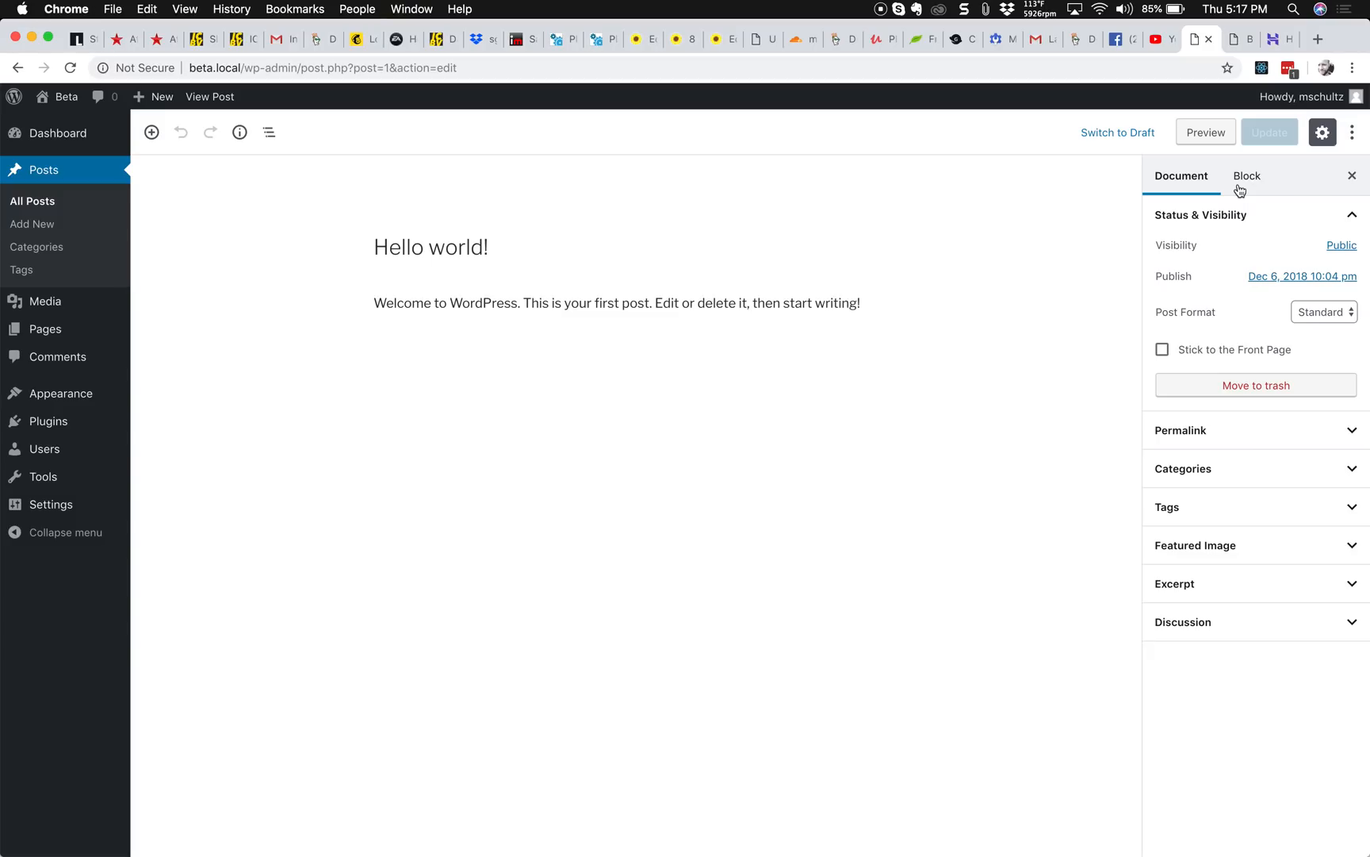
mouse_move(111, 393)
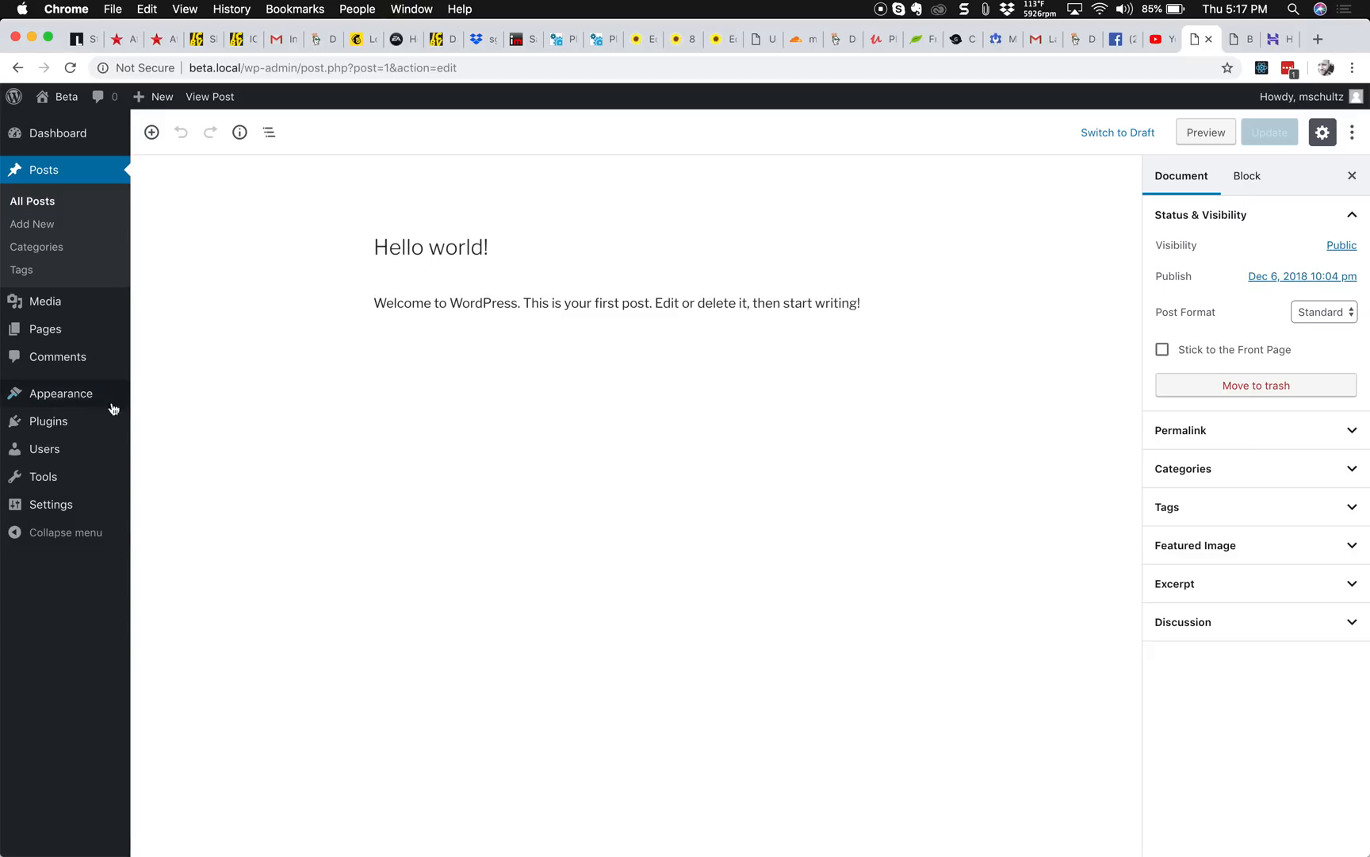
mouse_move(60, 393)
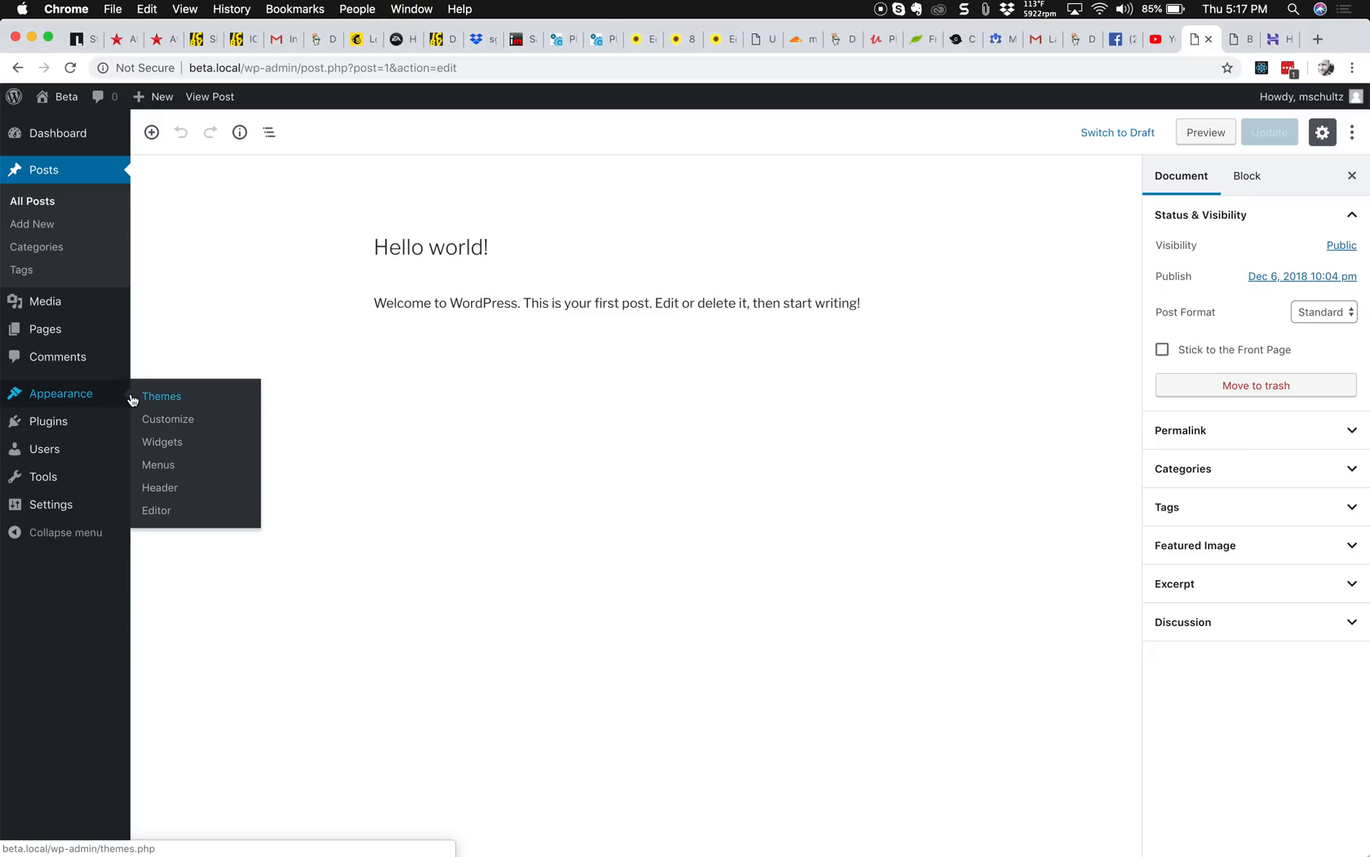
mouse_move(185, 502)
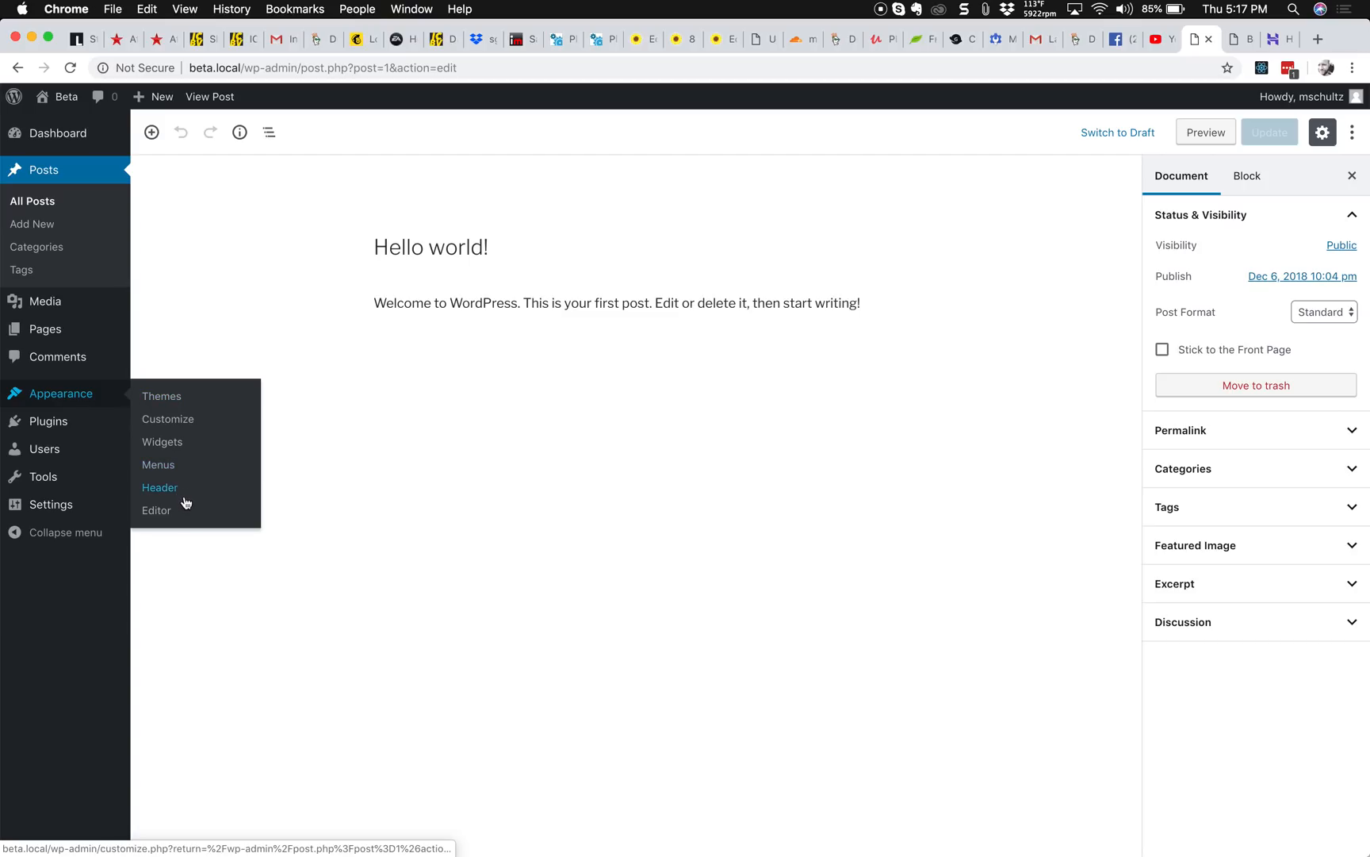
mouse_move(179, 514)
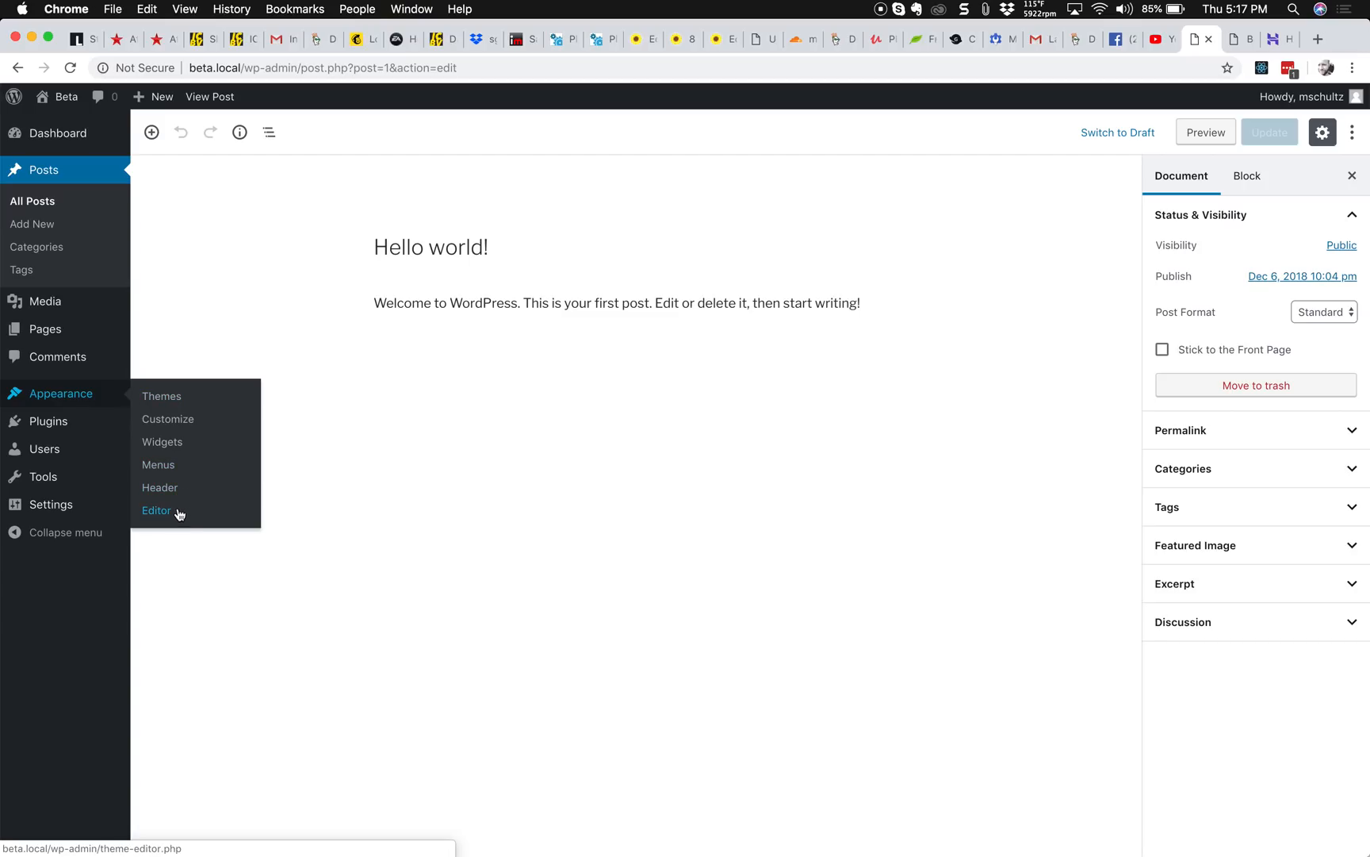
mouse_move(199, 429)
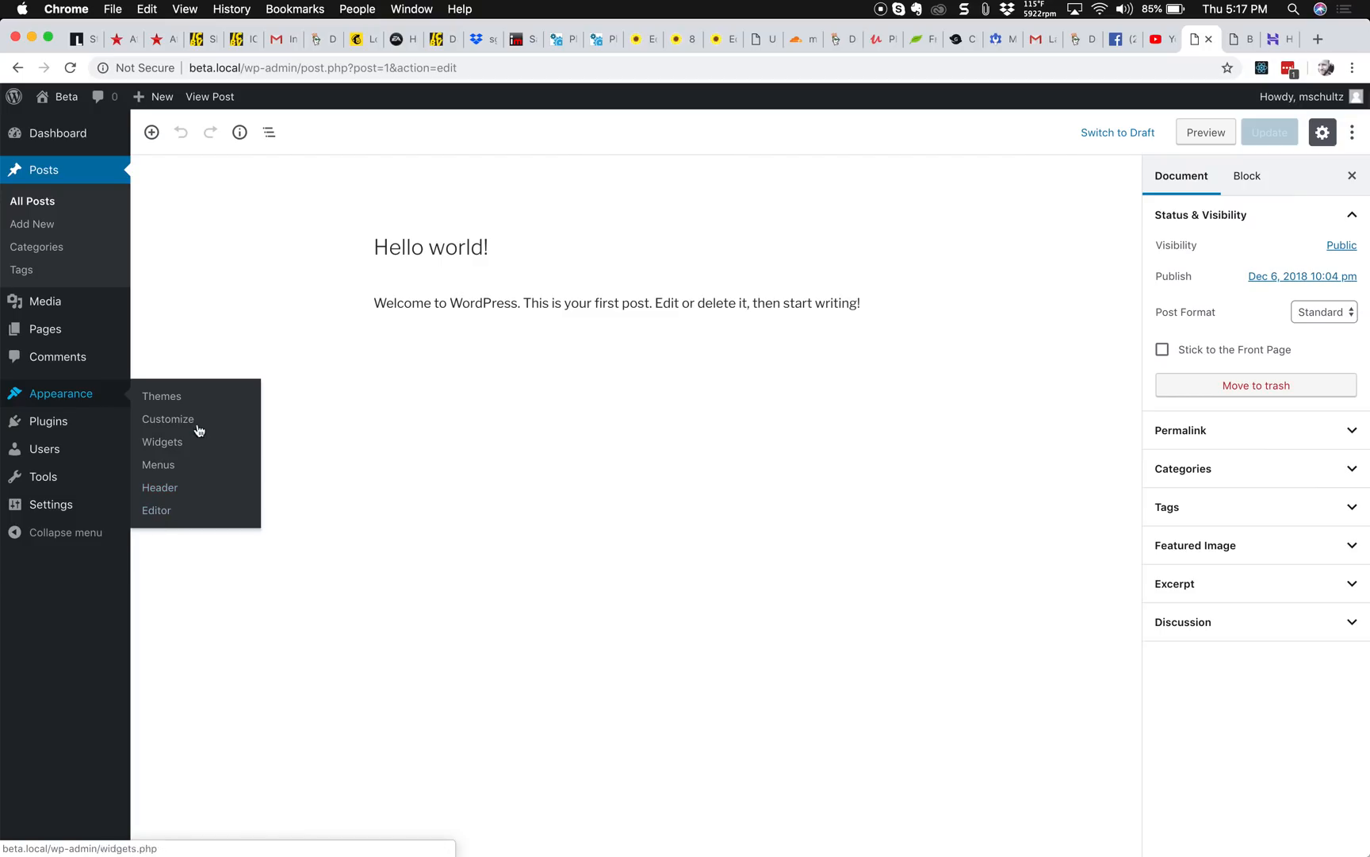
Open the theme file editor and keep Twenty Seventeen Child selected to show style.css.
left_click(156, 509)
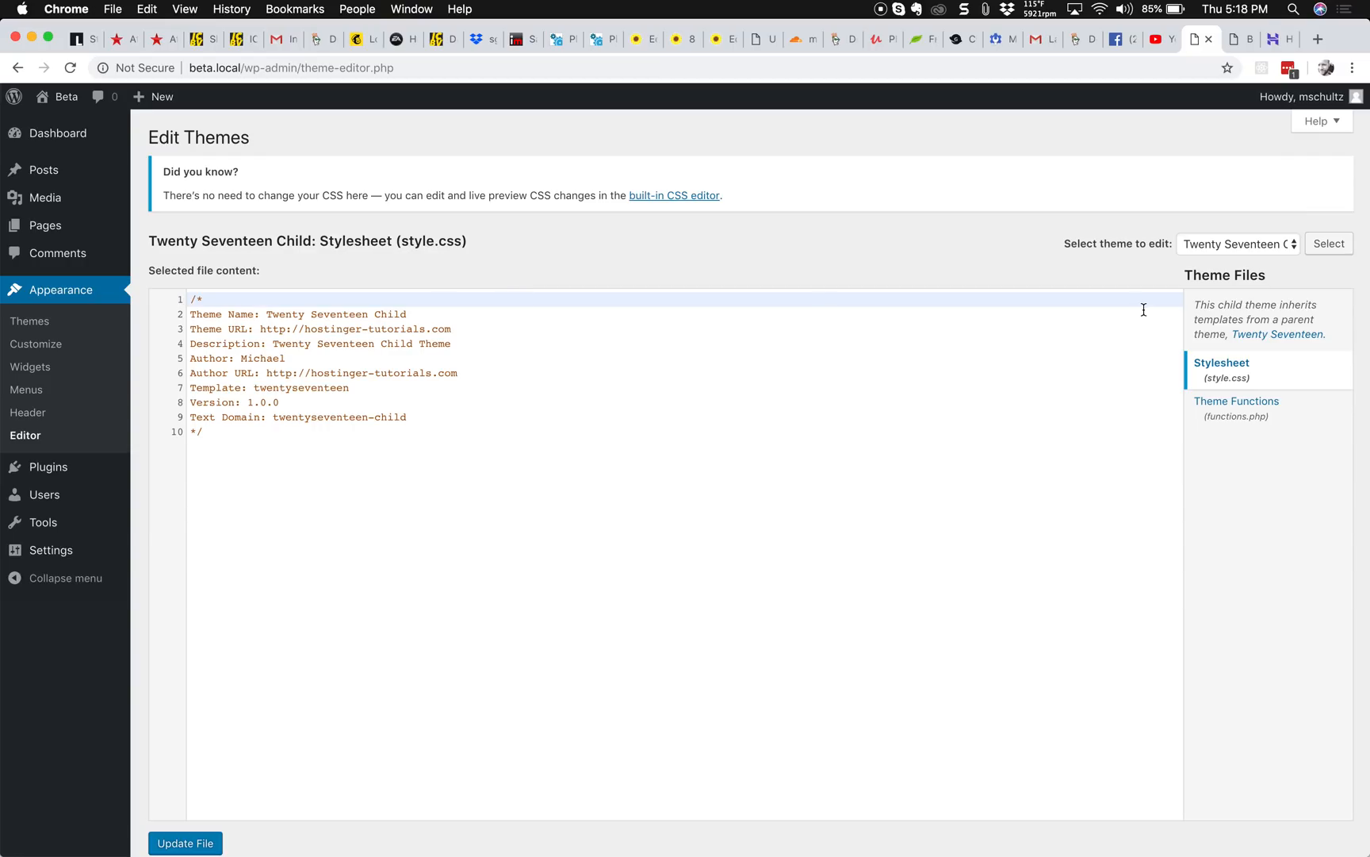
left_click(1237, 243)
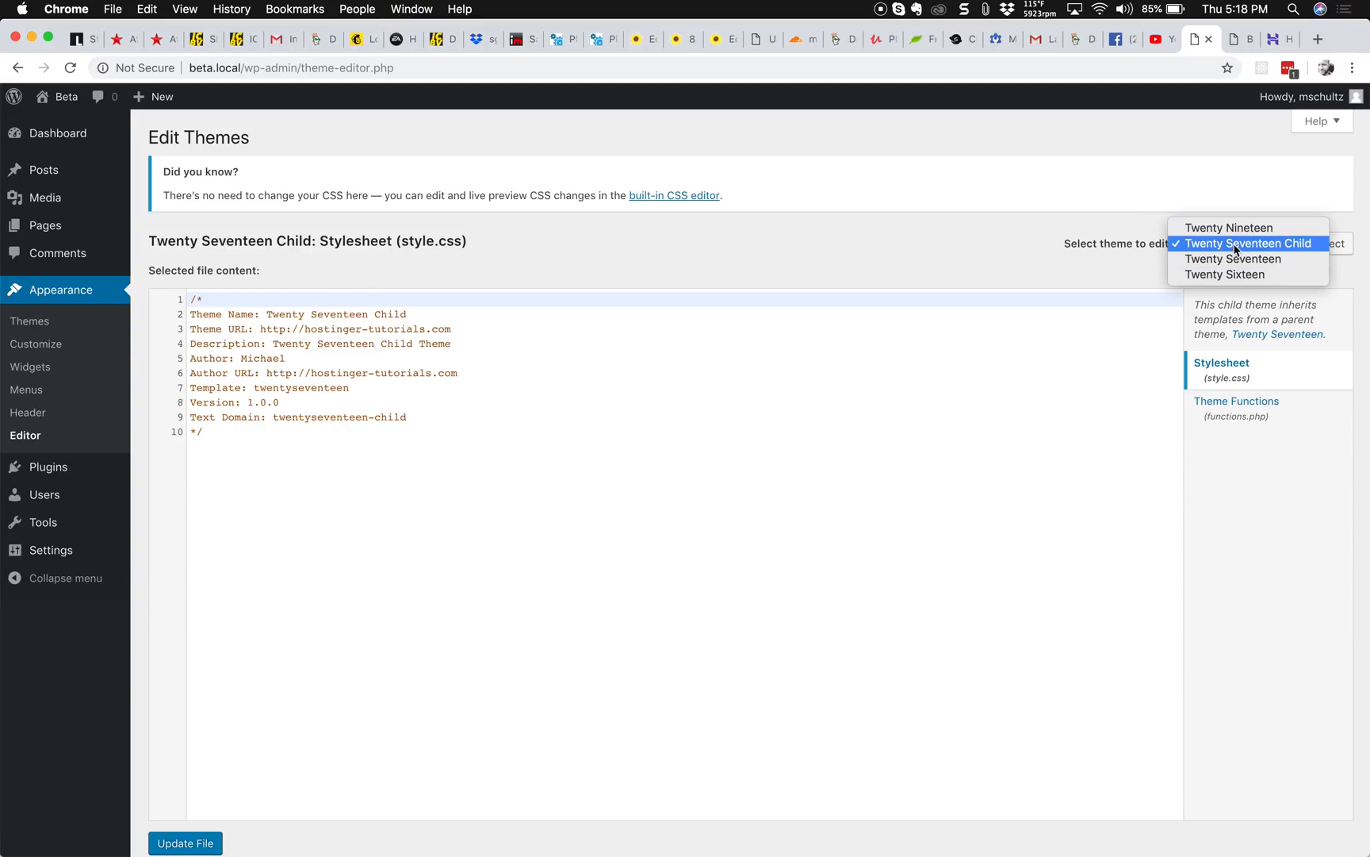
mouse_move(1233, 259)
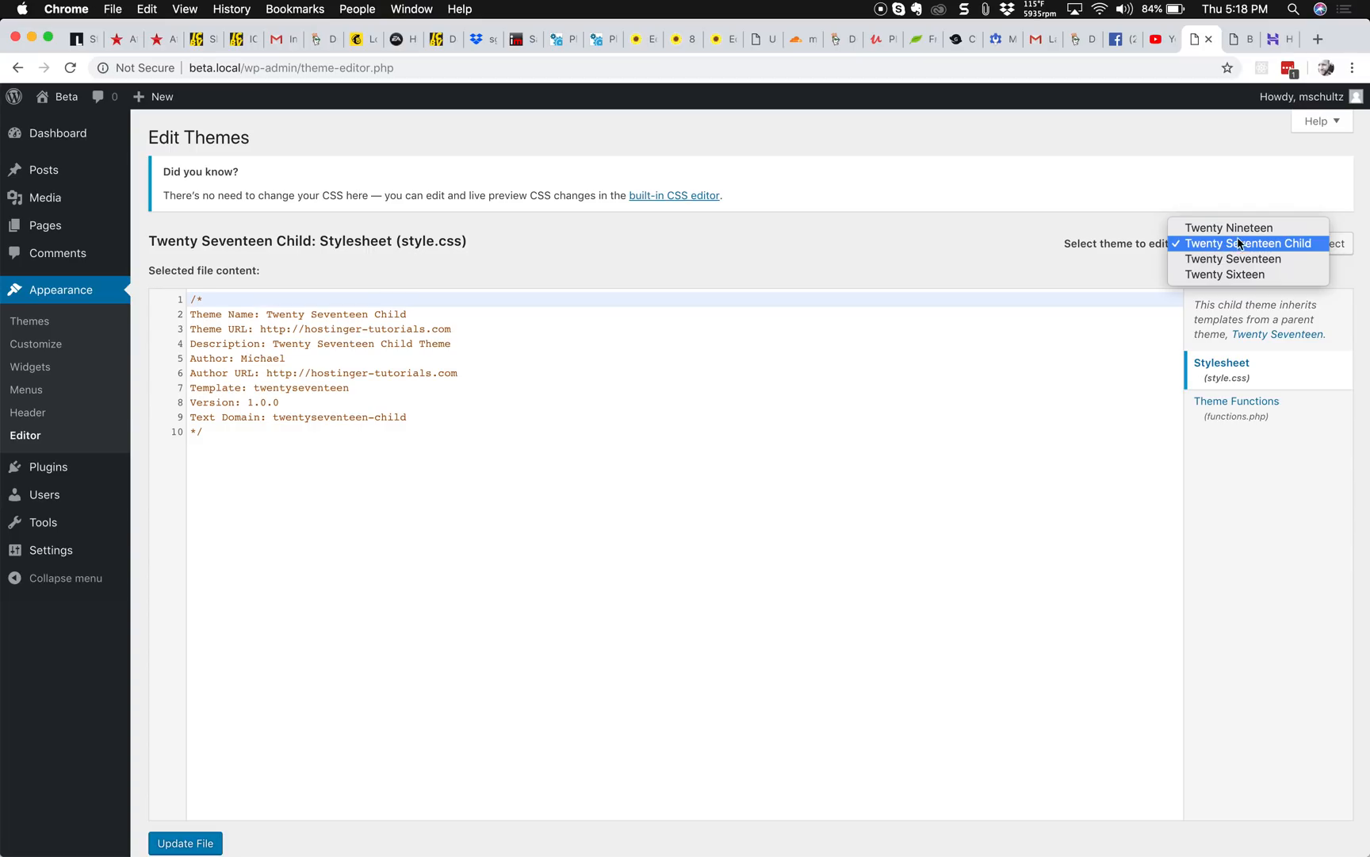
mouse_move(1222, 249)
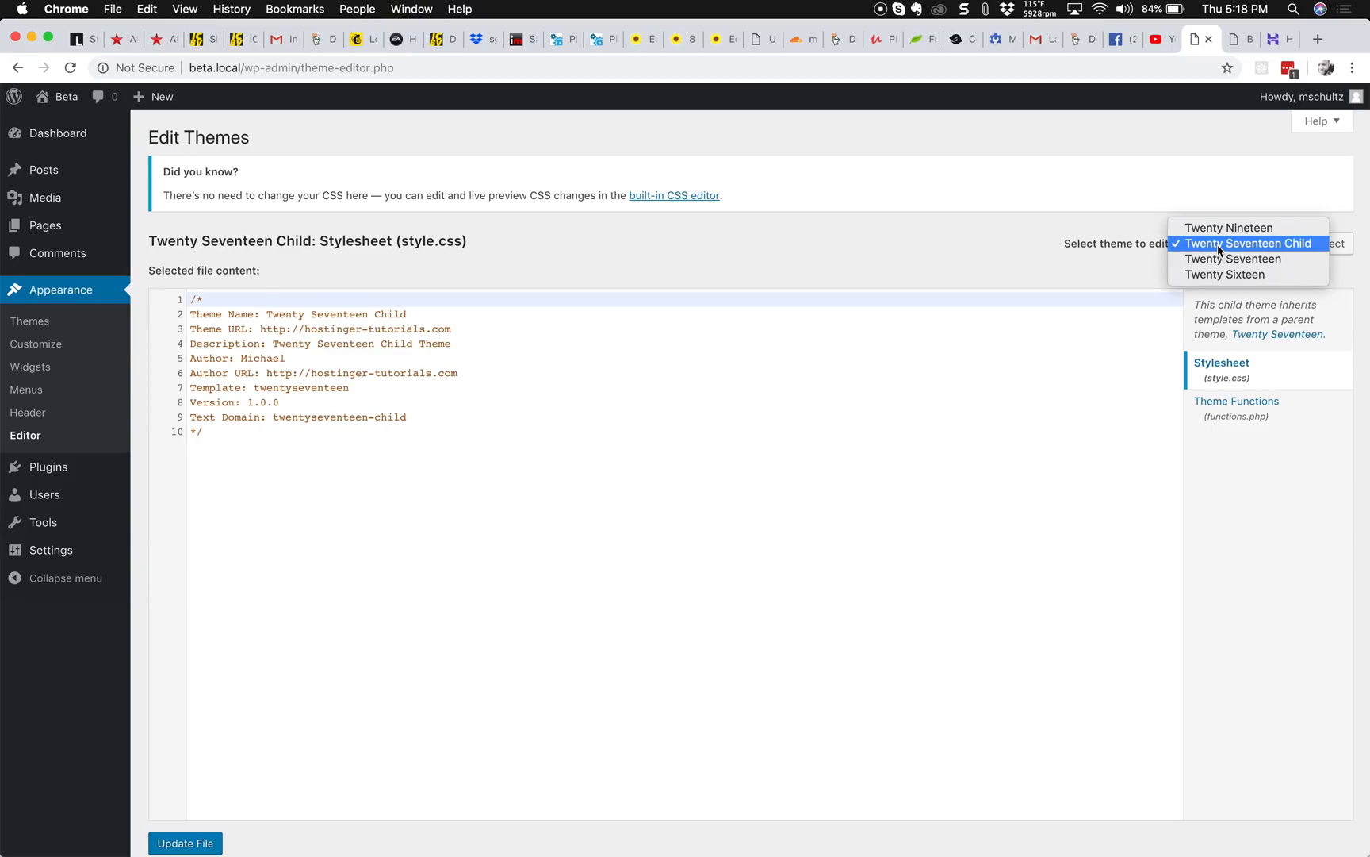
mouse_move(1234, 258)
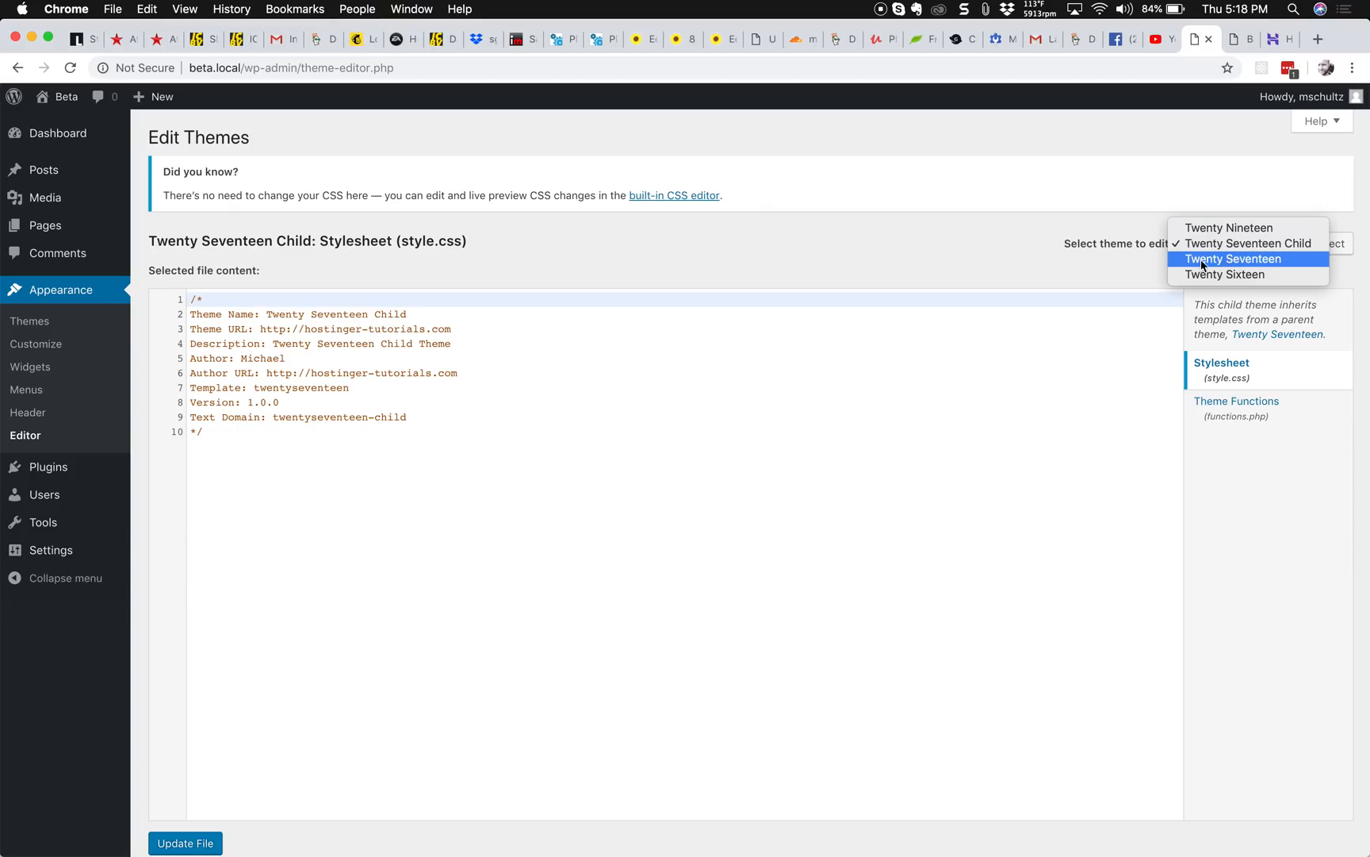
left_click(1236, 243)
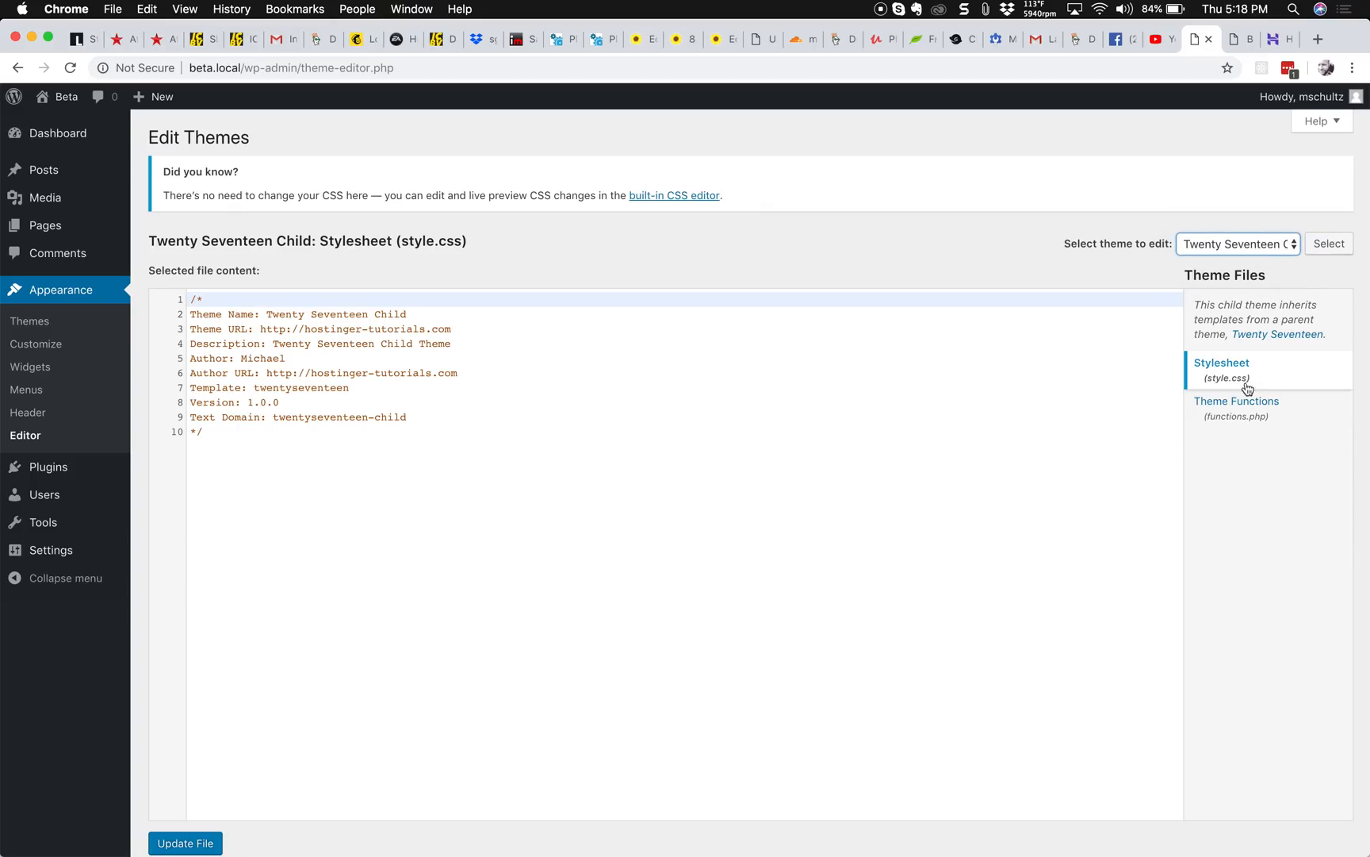
mouse_move(1236, 407)
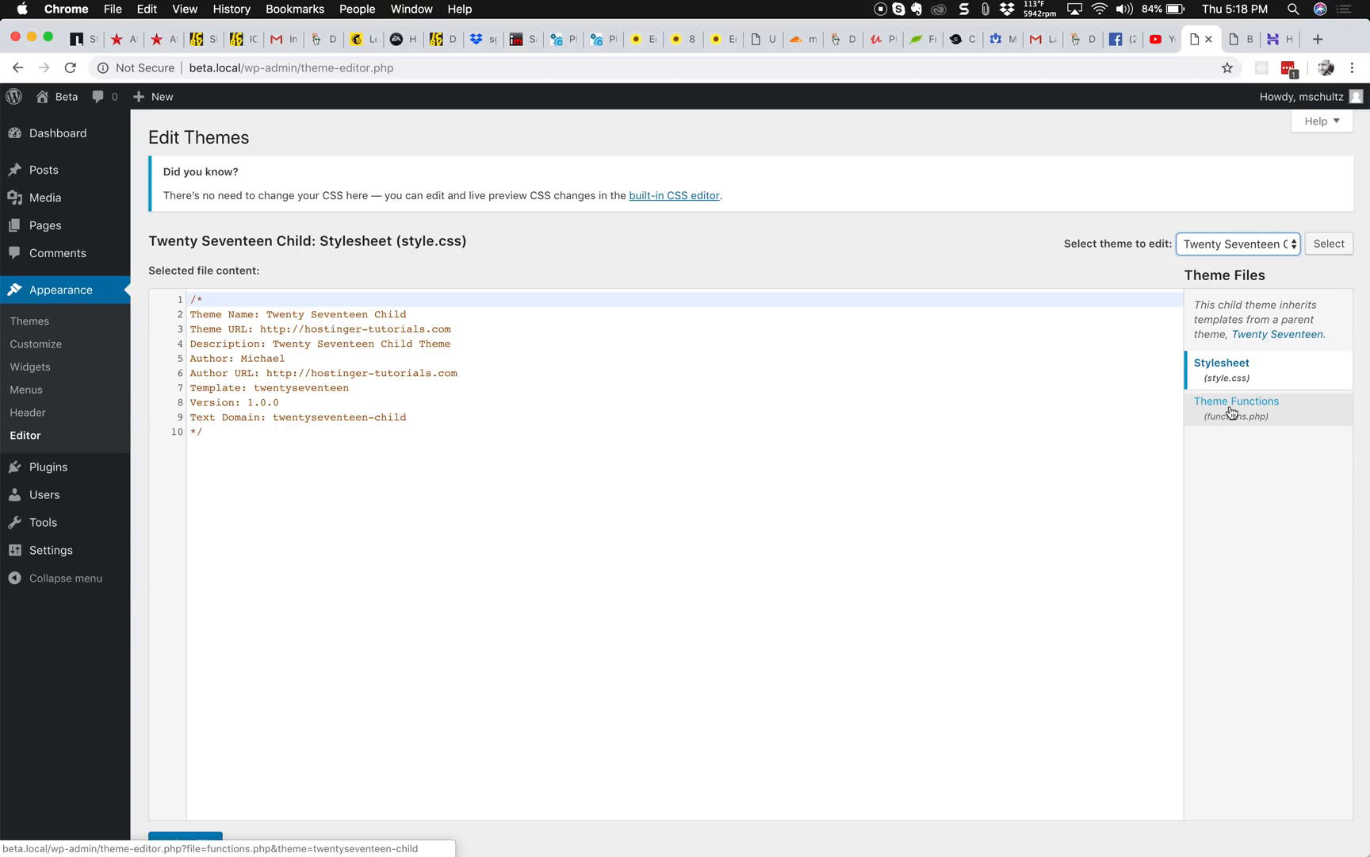
Open Theme Functions (functions.php) from the child theme's file list.
left_click(1236, 408)
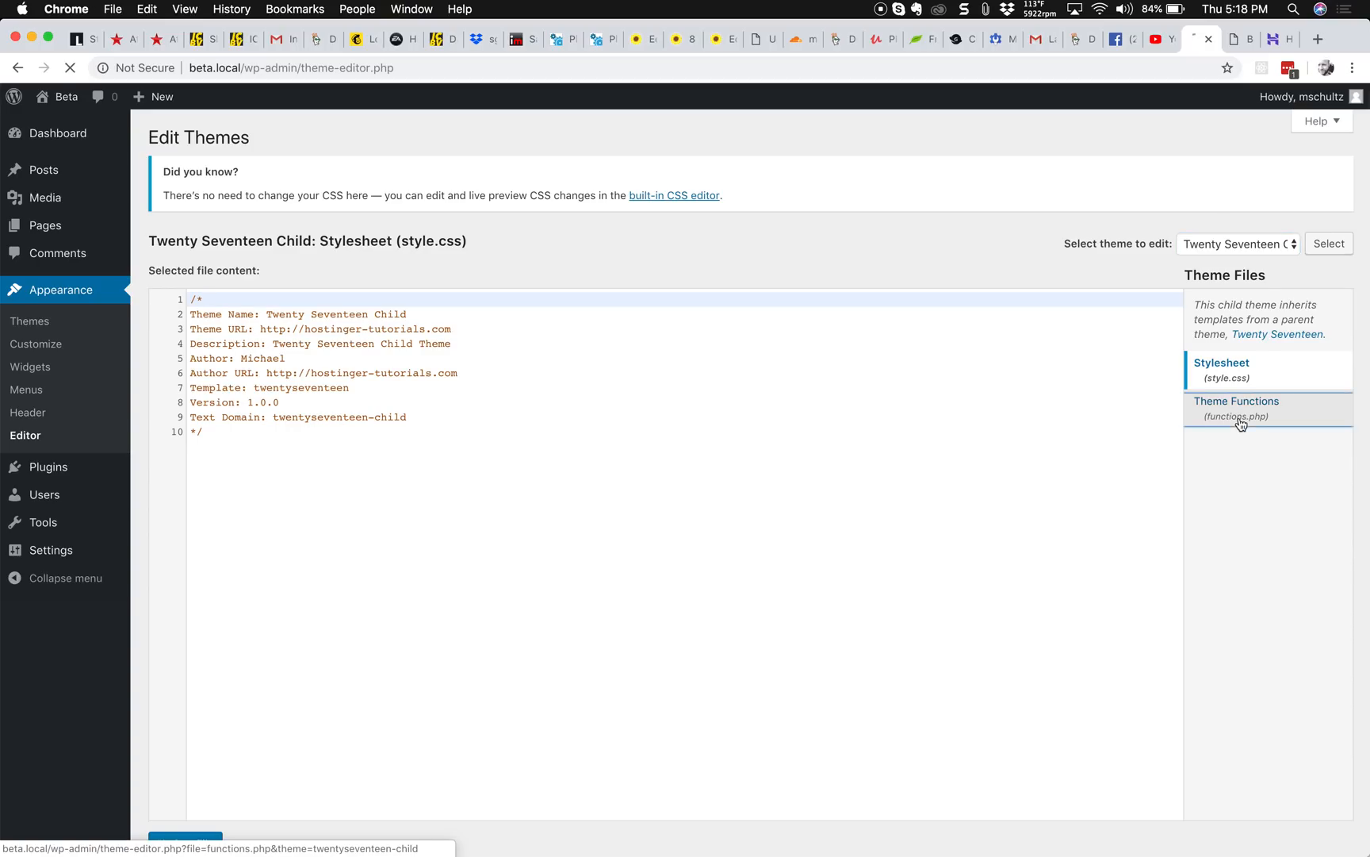
left_click(1235, 408)
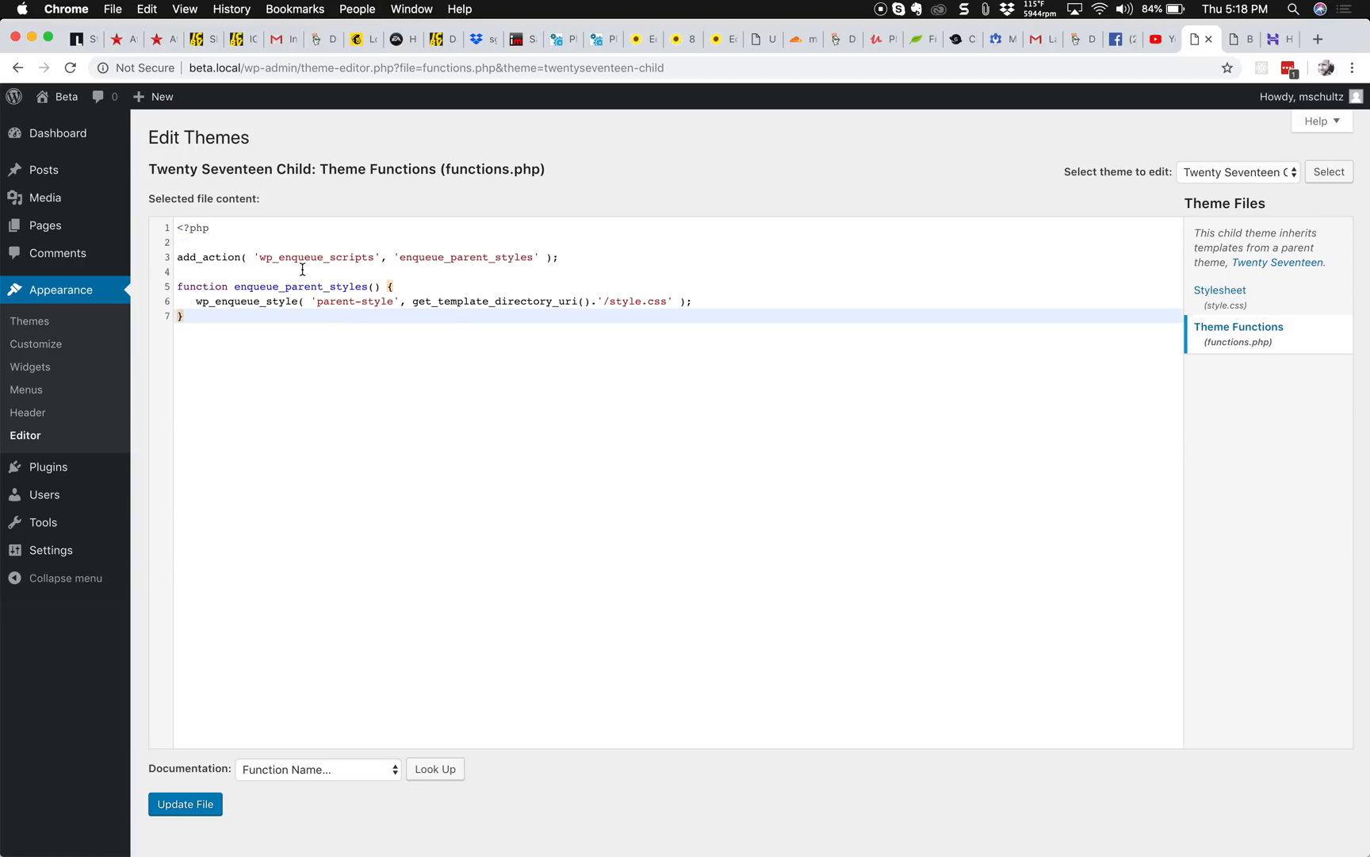
mouse_move(478, 497)
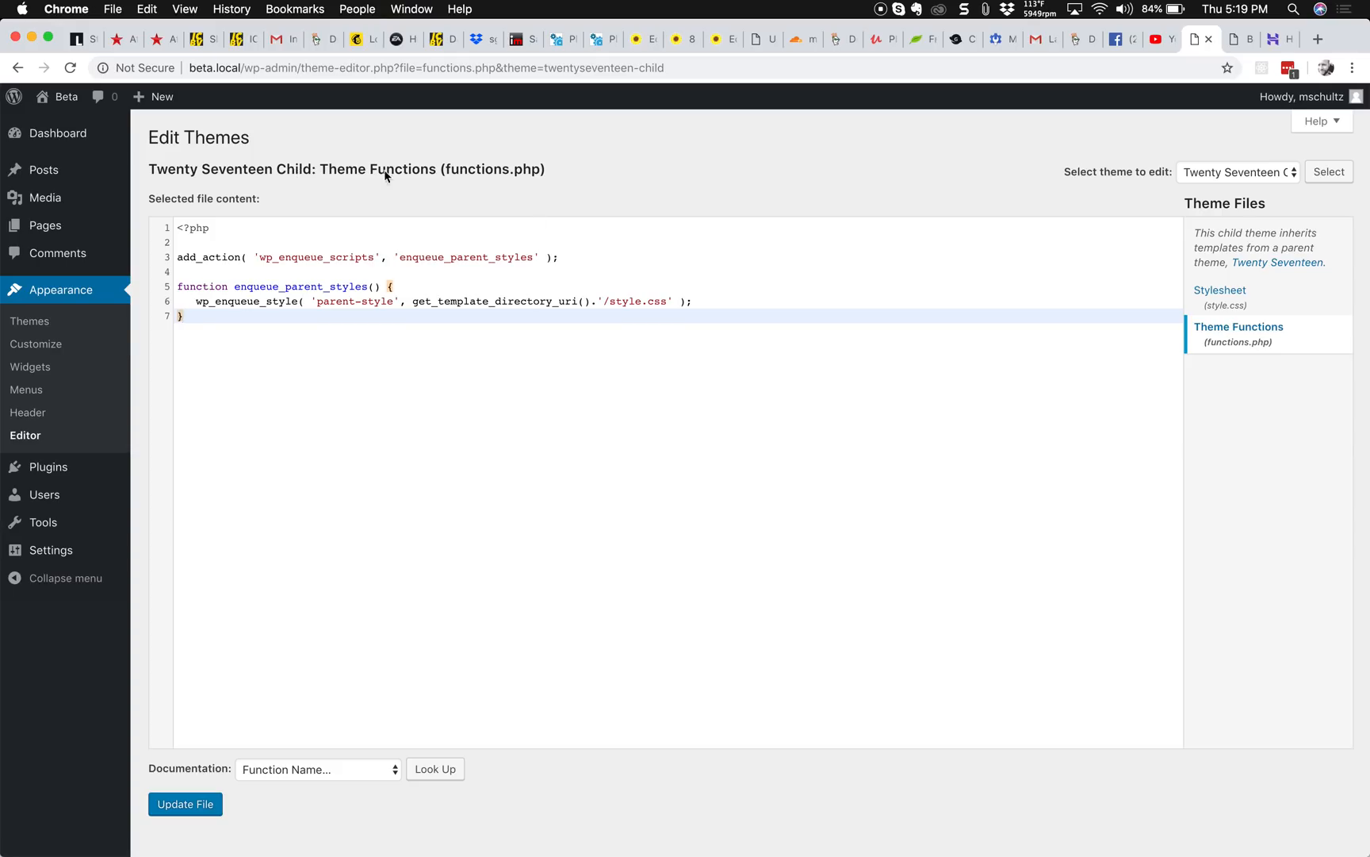
mouse_move(555, 142)
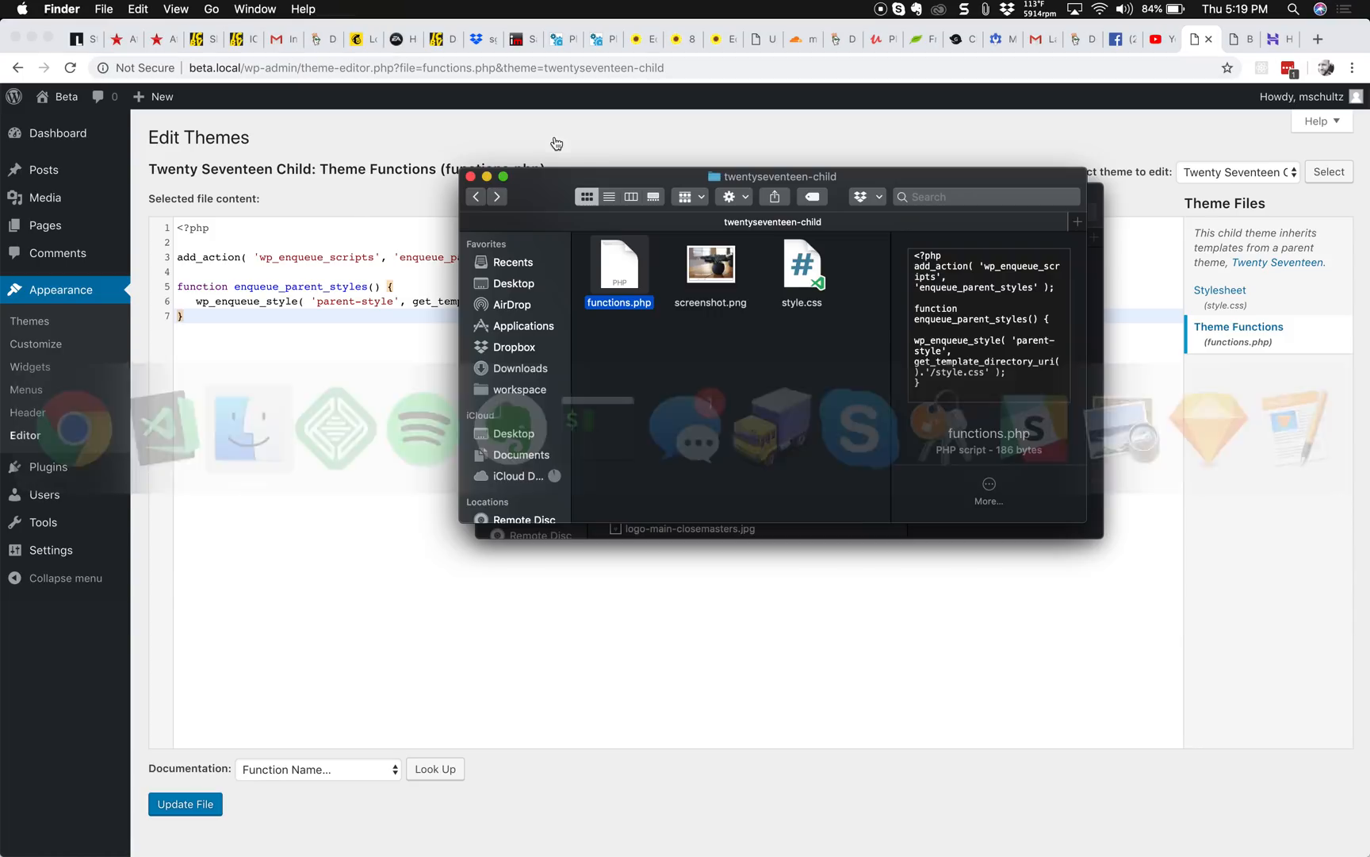
Browse in Finder through wp-content to the twentyseventeen-child theme folder.
left_click(477, 195)
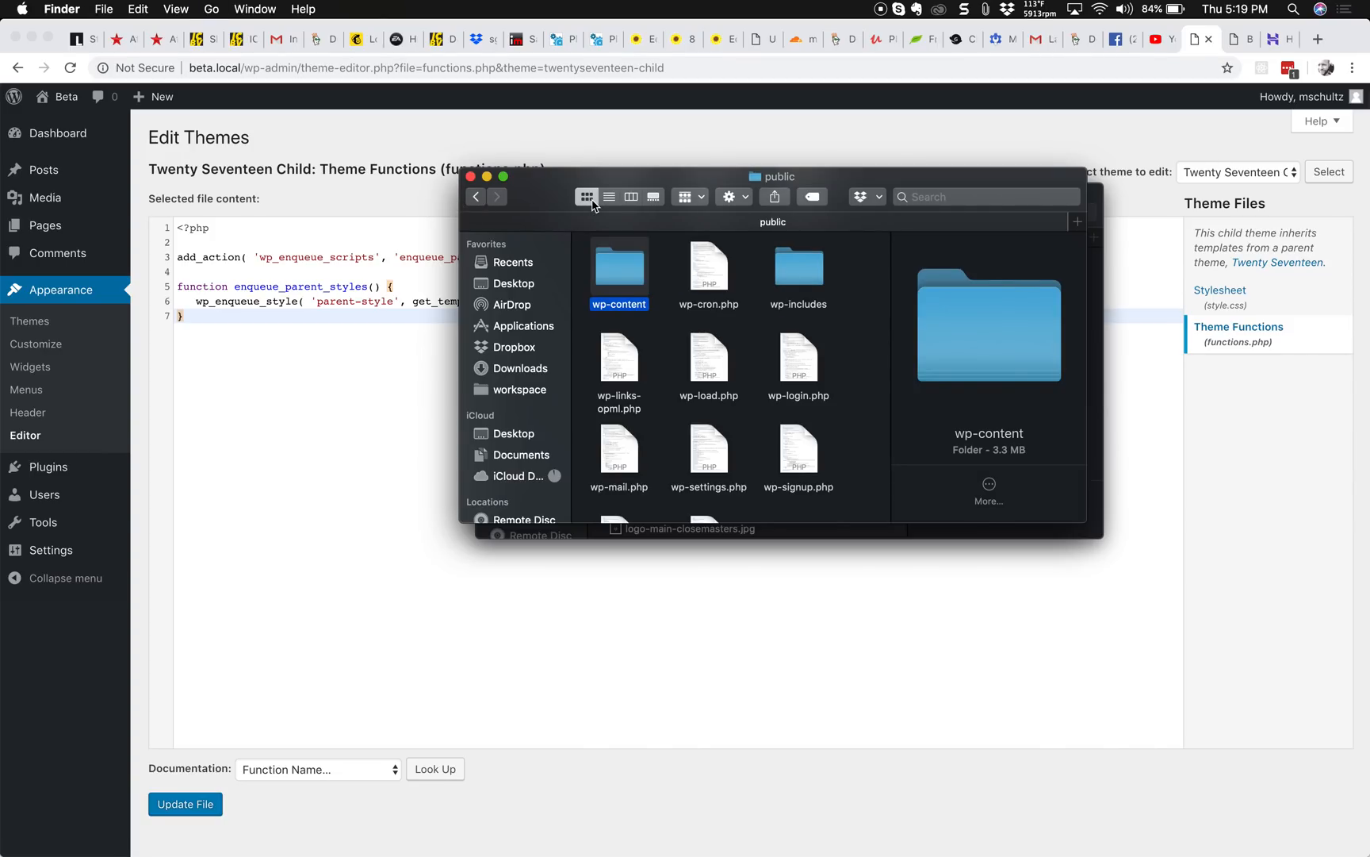
double_click(618, 266)
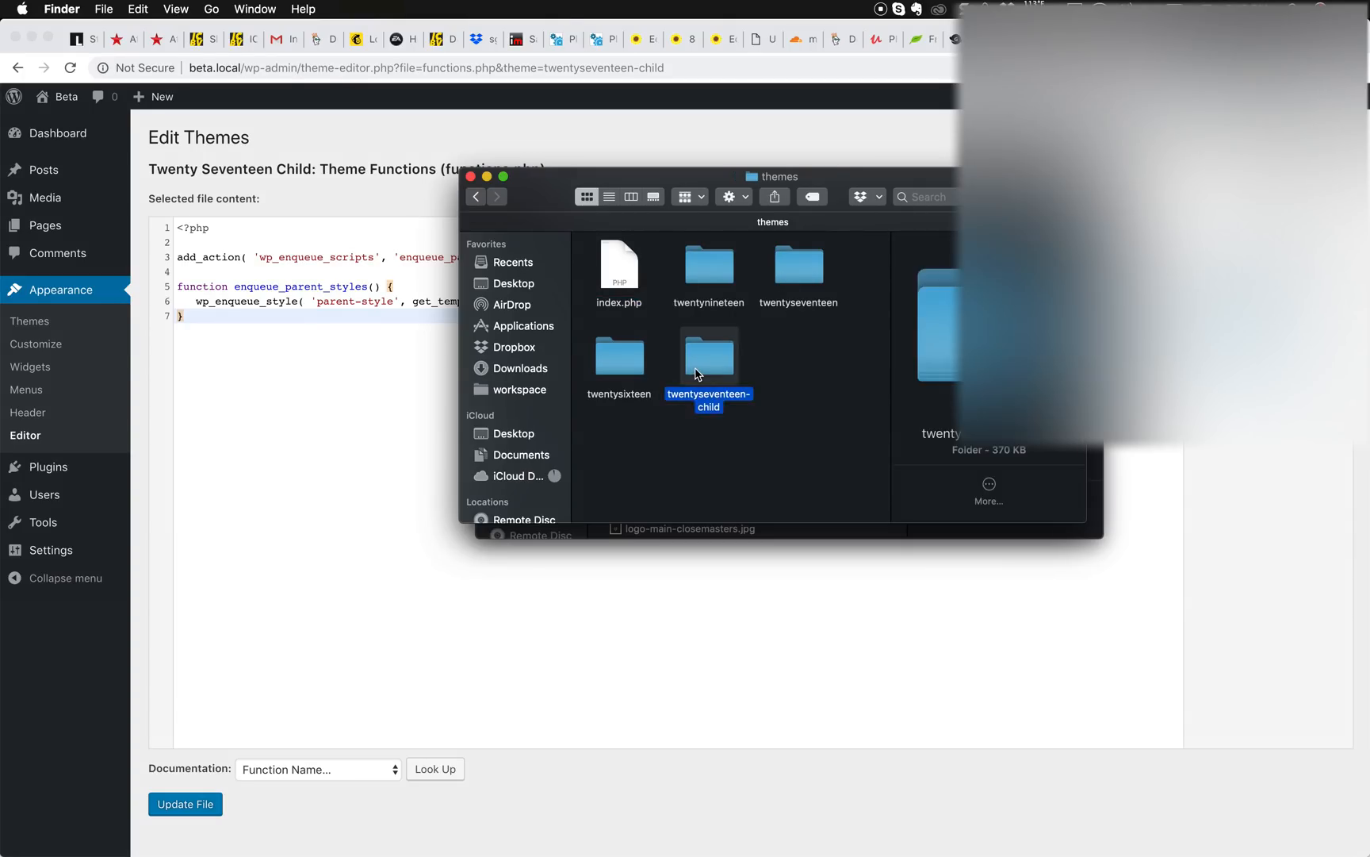
double_click(708, 359)
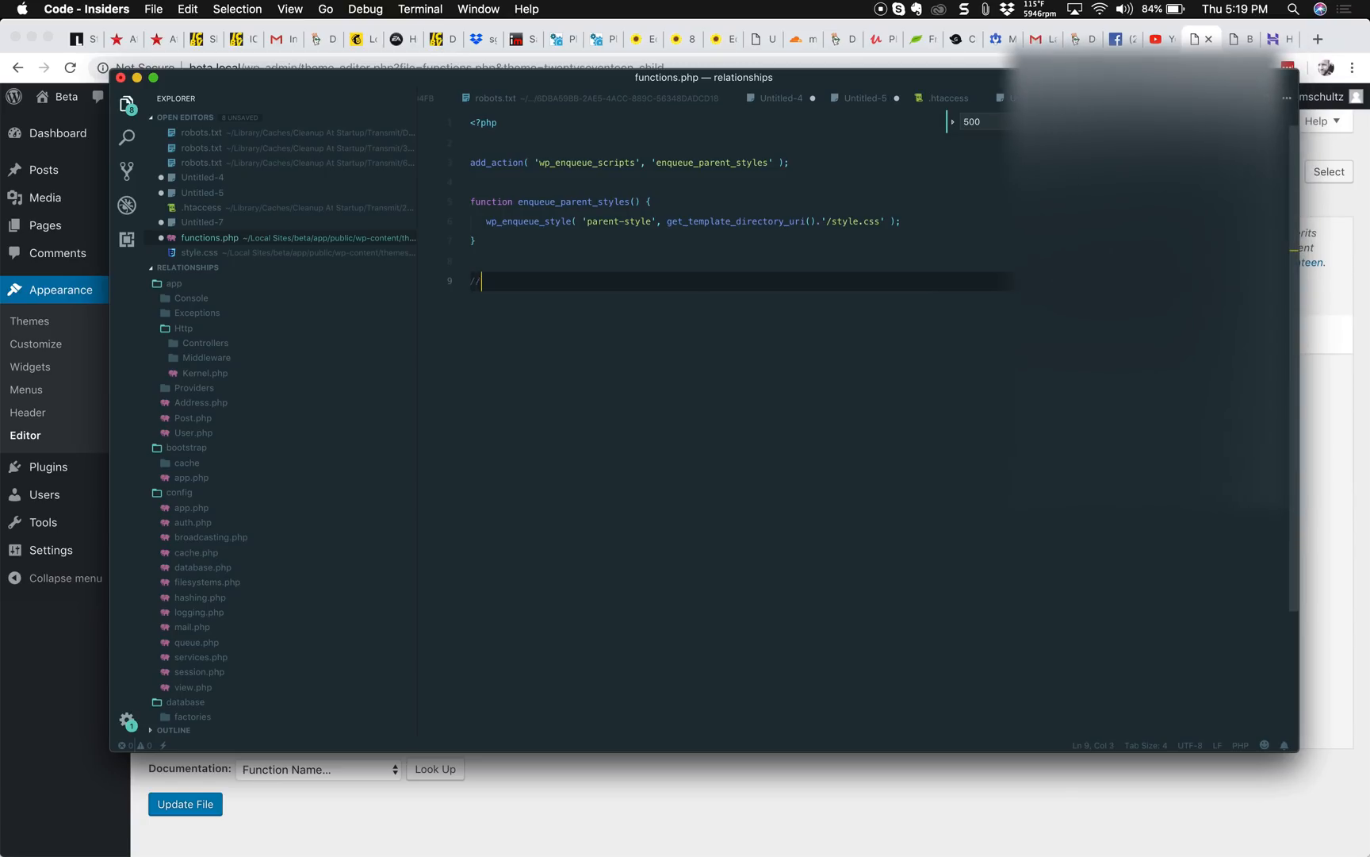
Add a '// Disable Gutenberg editor' comment and add_filter('use_block_editor_for_post', '__return_false'); to functions.php.
type("// Disable Gutenberg editor")
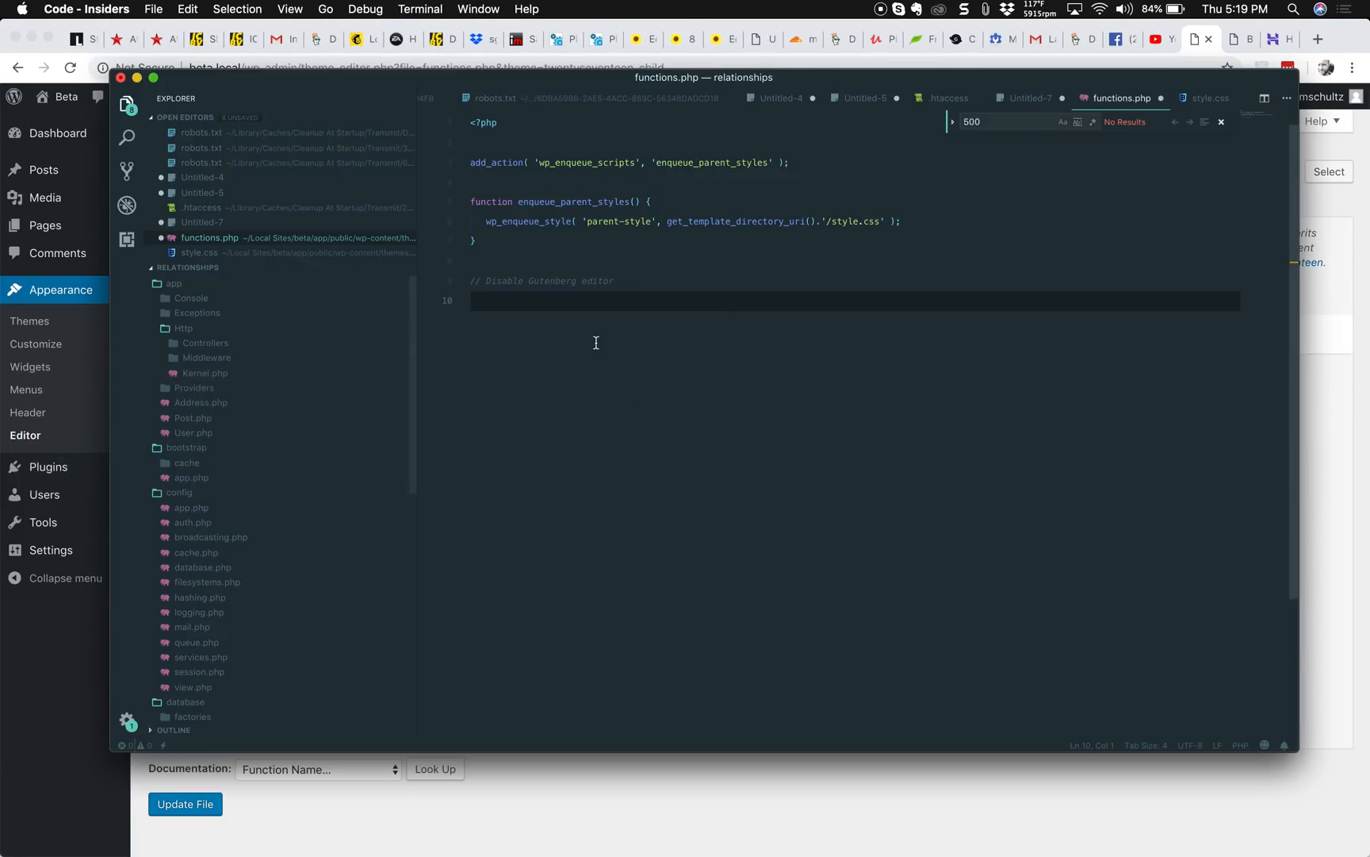
type("add_filter('use_block_editor_for_post', '__return_false');")
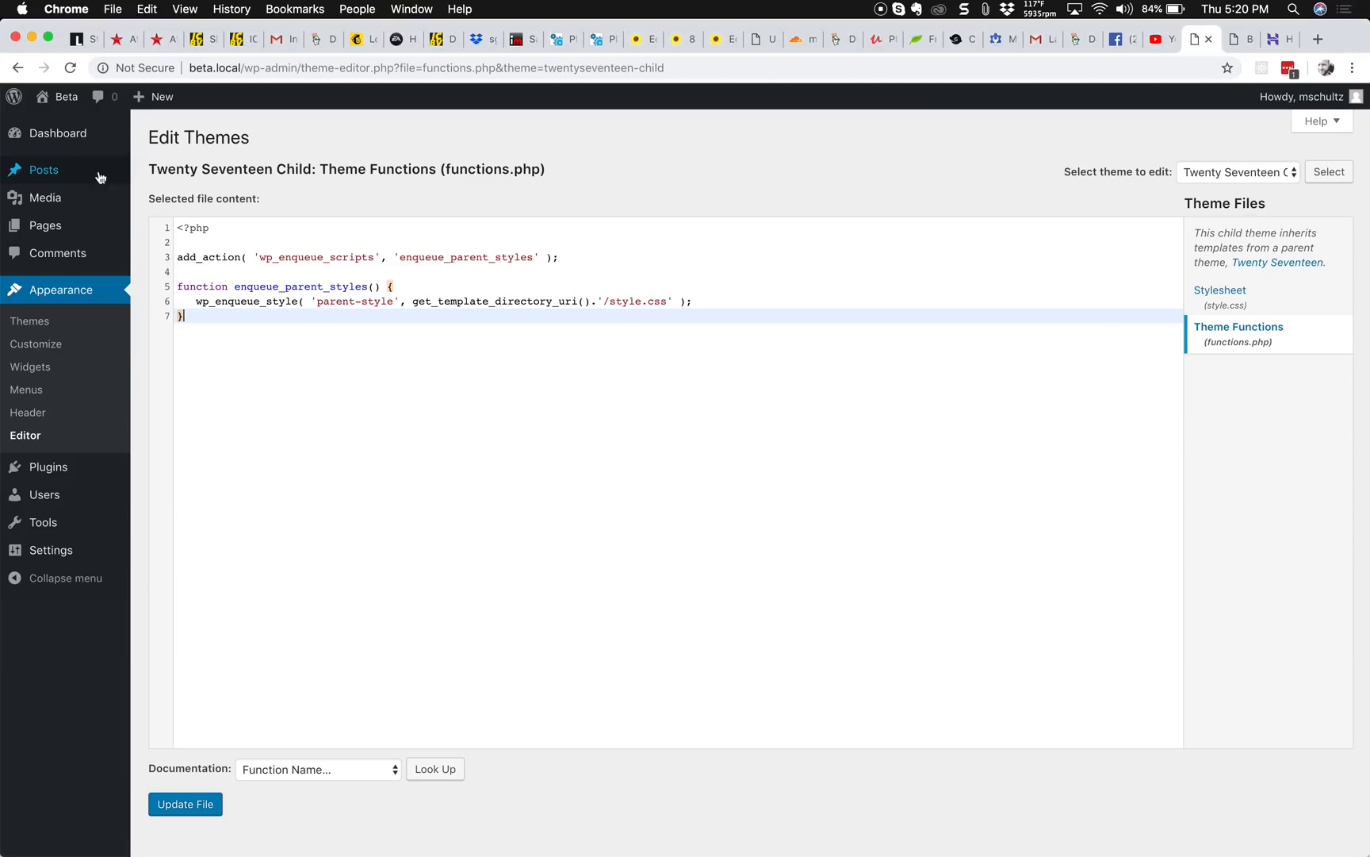
Leave the theme editor, edit 'Hello world!' from Posts, and view its Text tab.
left_click(43, 169)
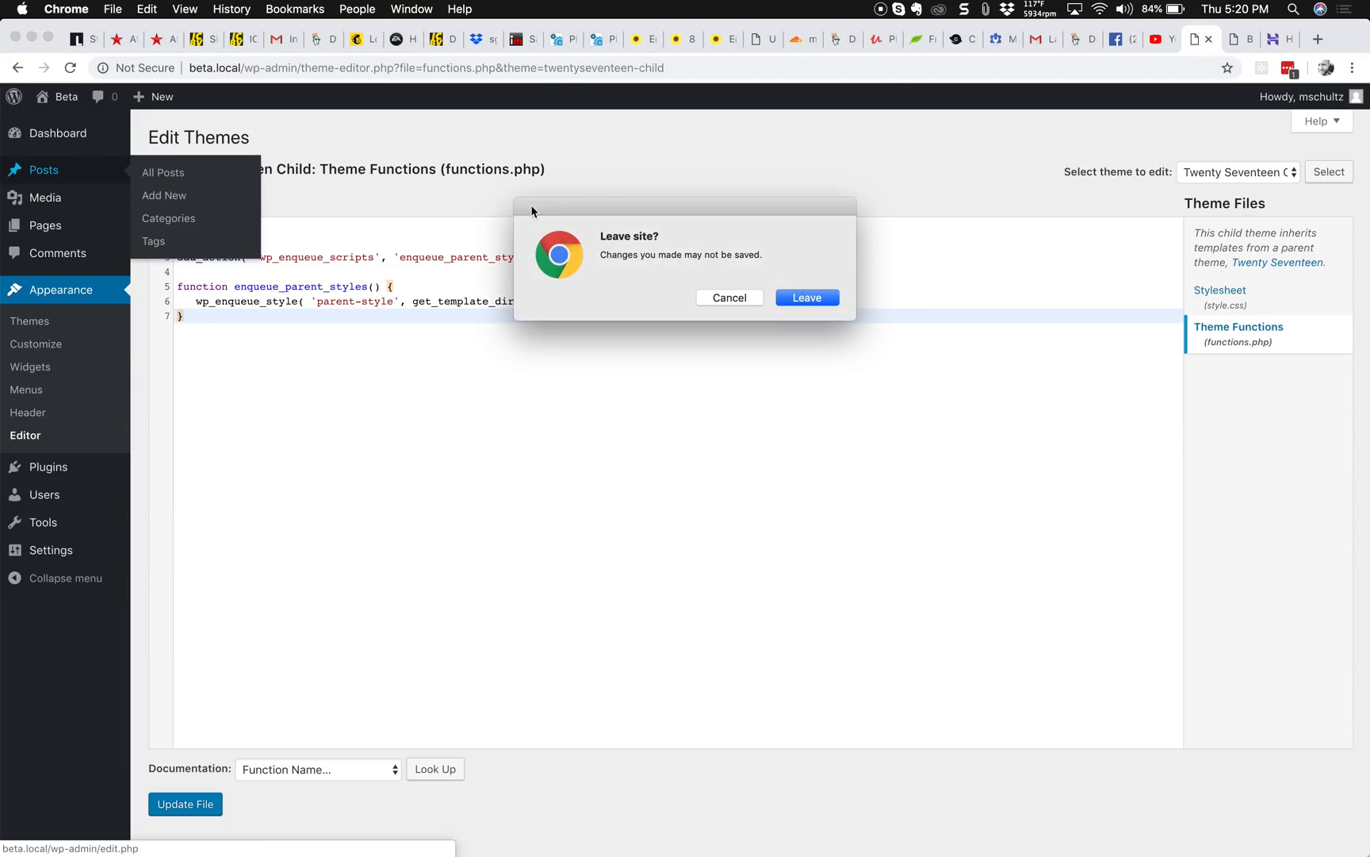
left_click(805, 297)
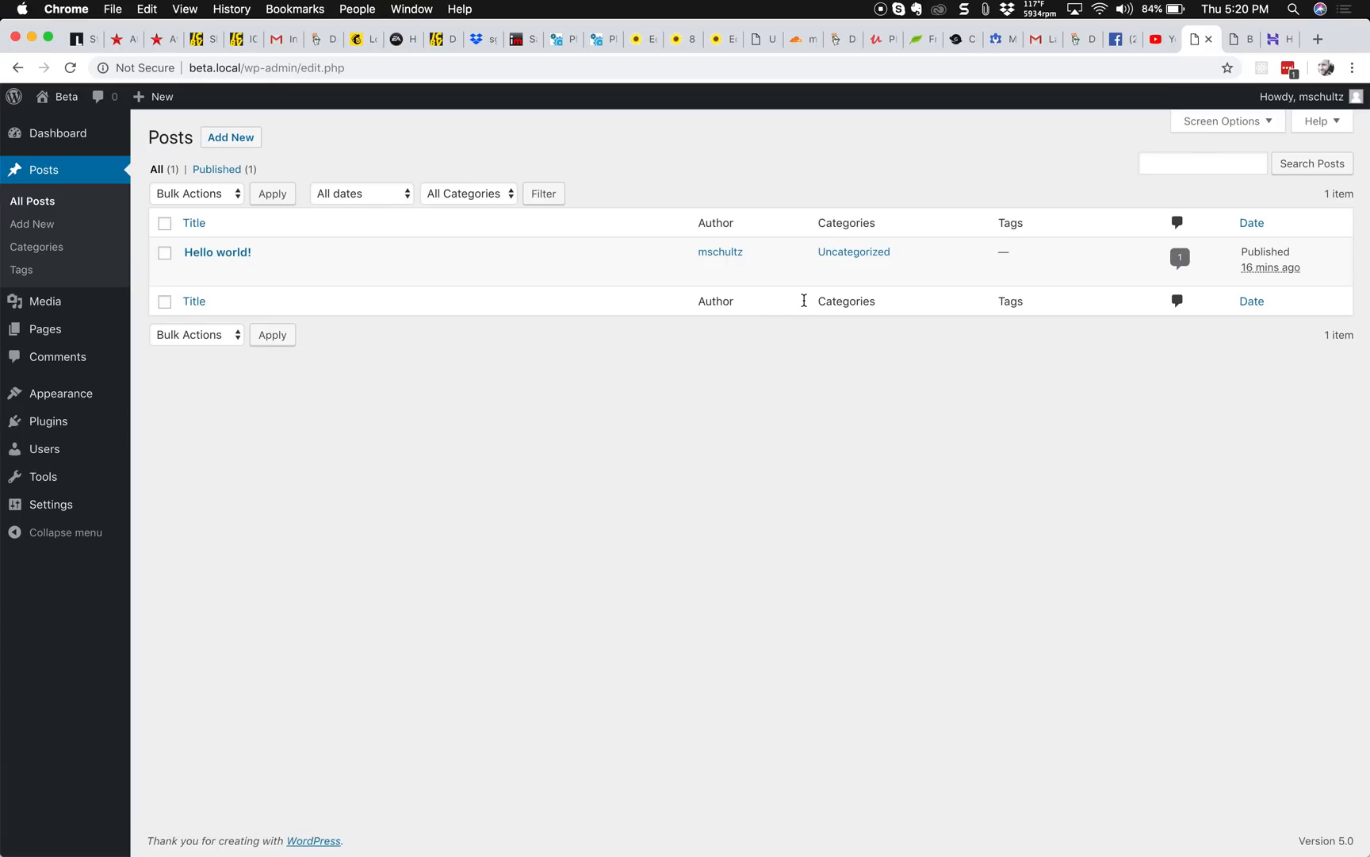
mouse_move(216, 252)
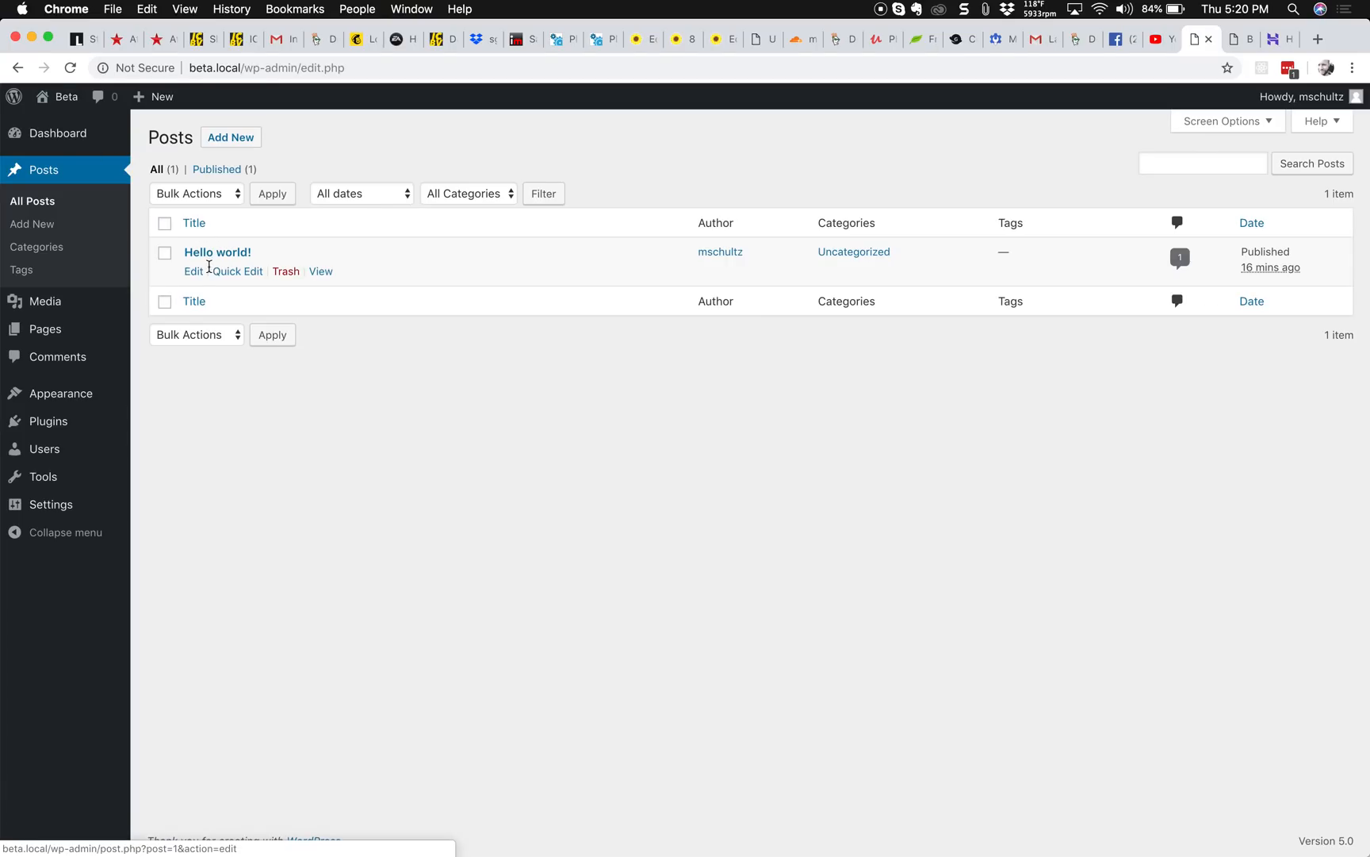
left_click(216, 253)
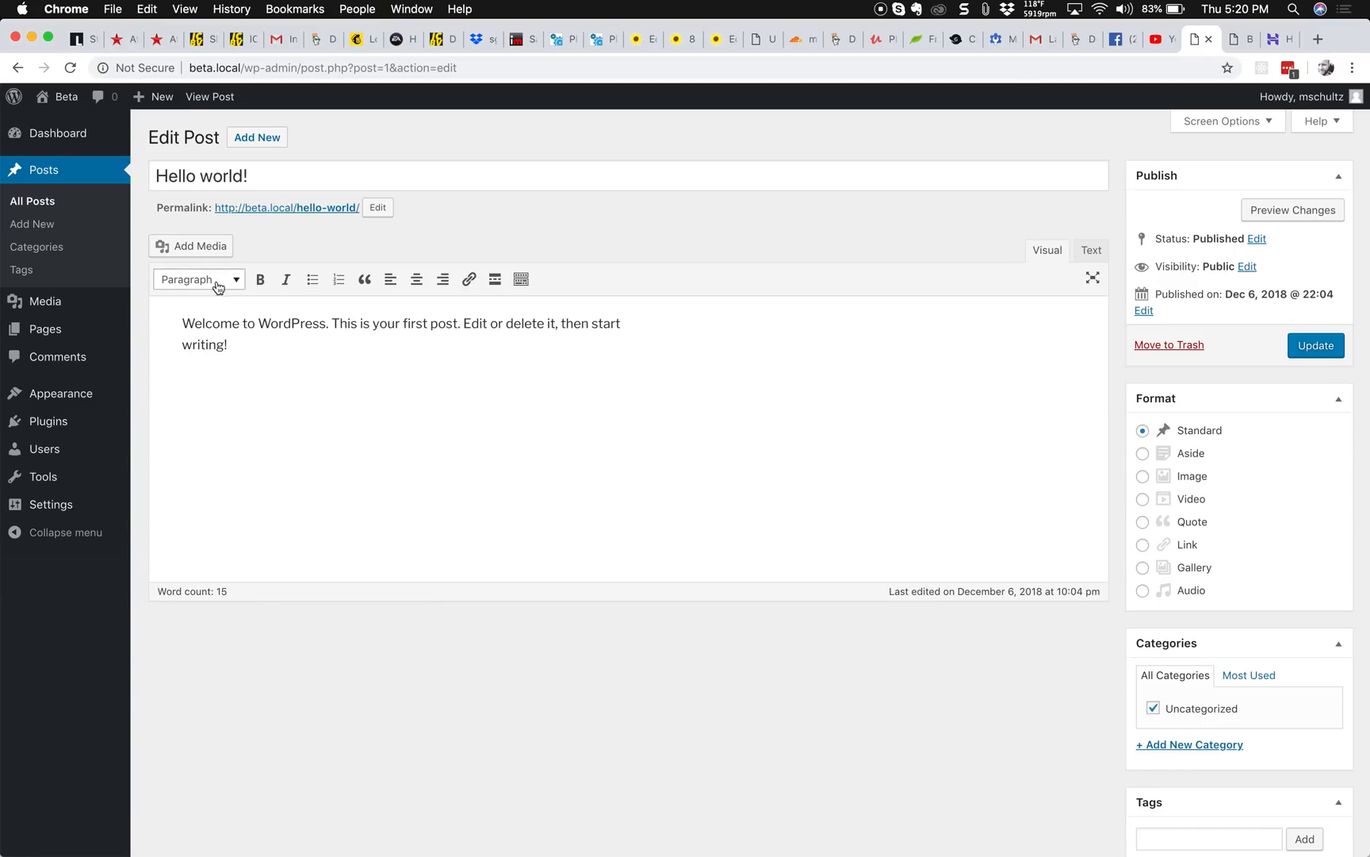
left_click(1092, 249)
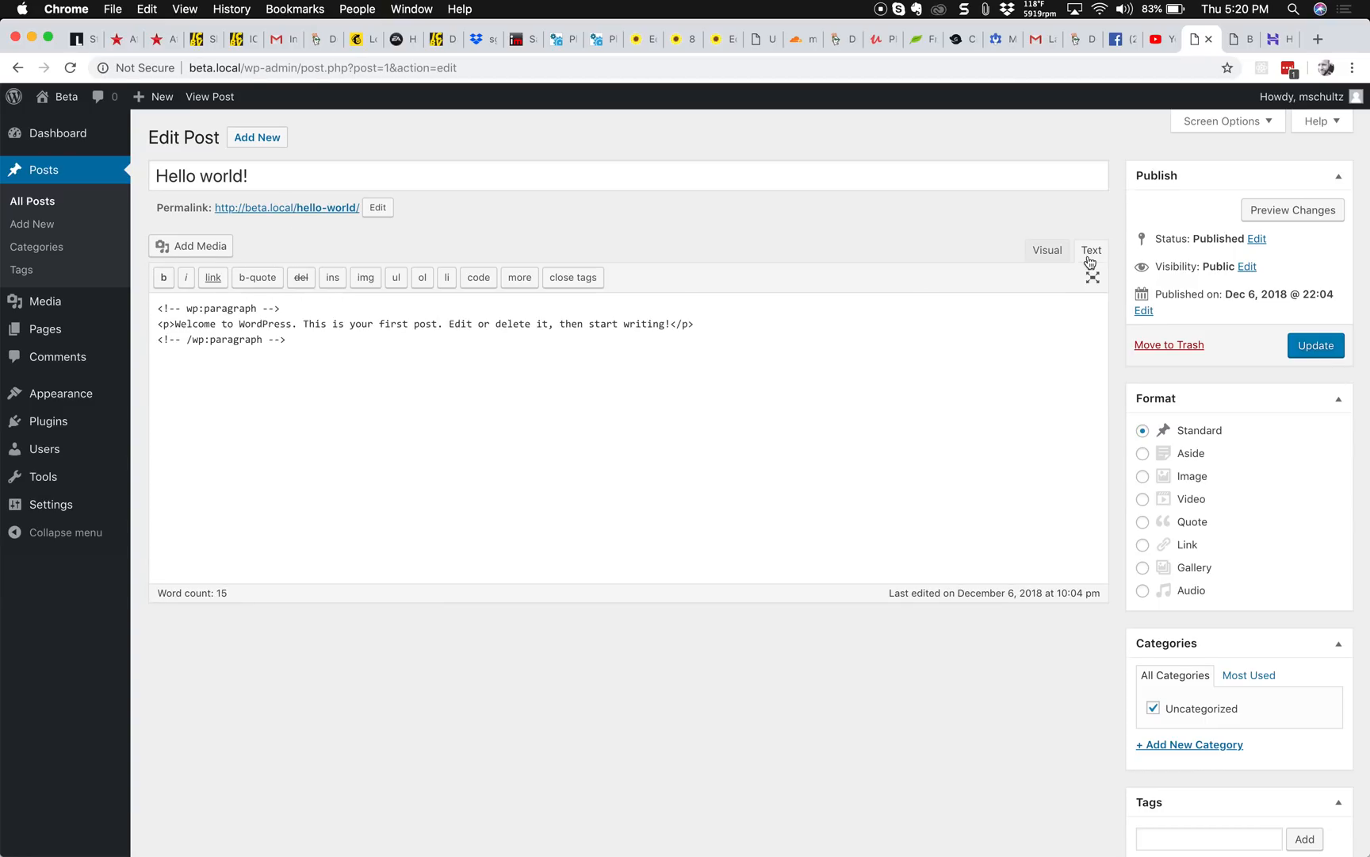
mouse_move(654, 226)
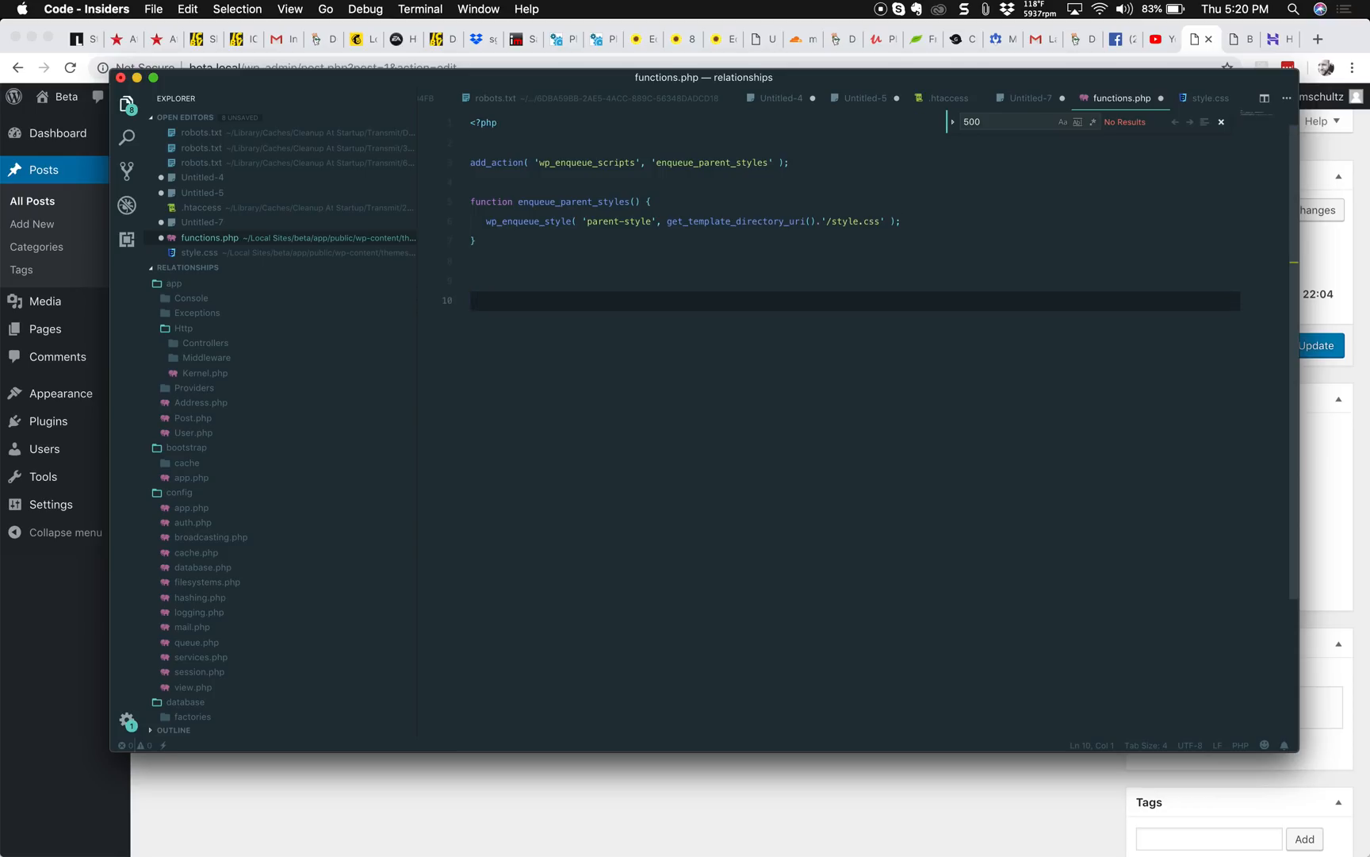
Add a closing PHP tag and the '// Disable Gutenberg editor' comment above the add_filter line.
type("<")
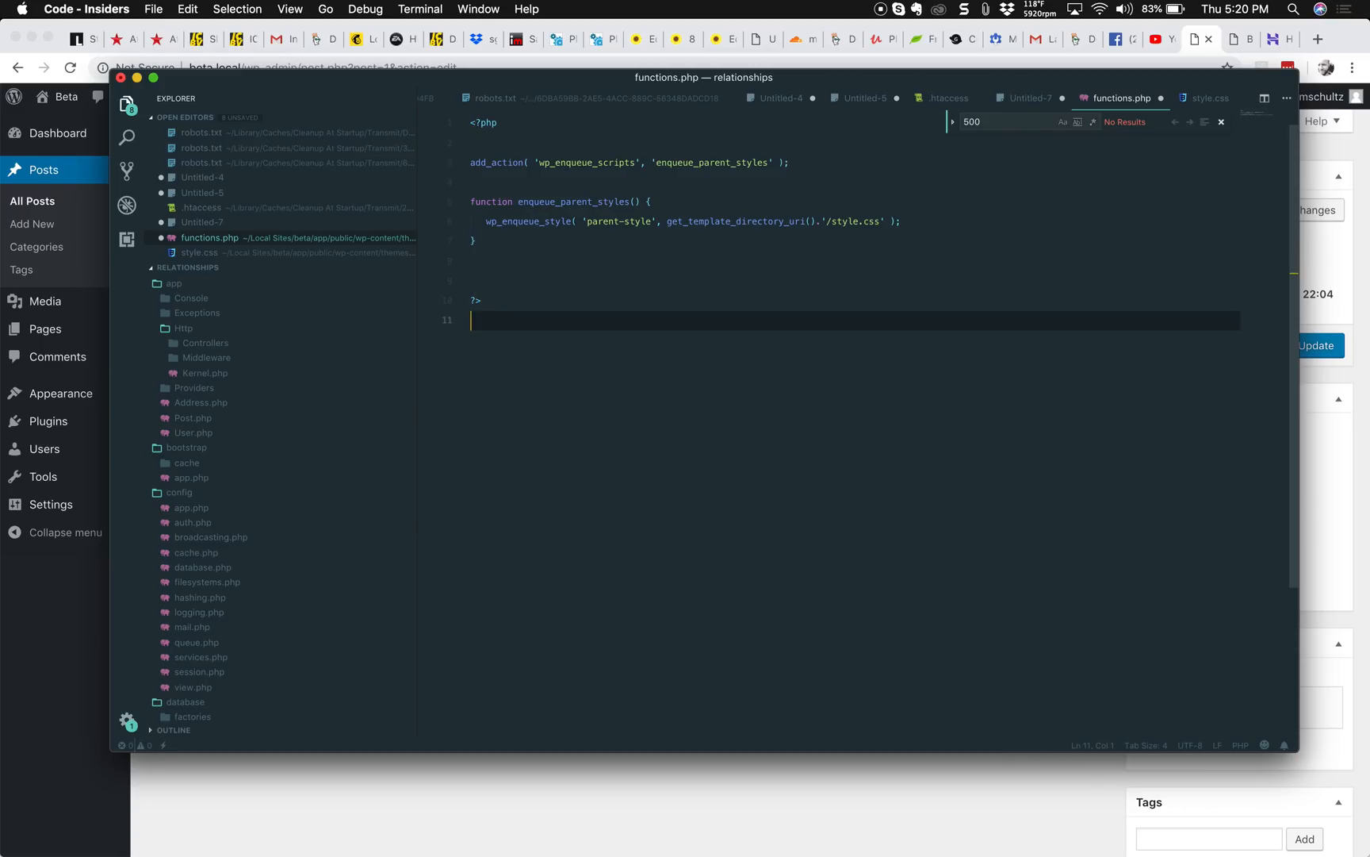
type("// Disable Gutenberg editor")
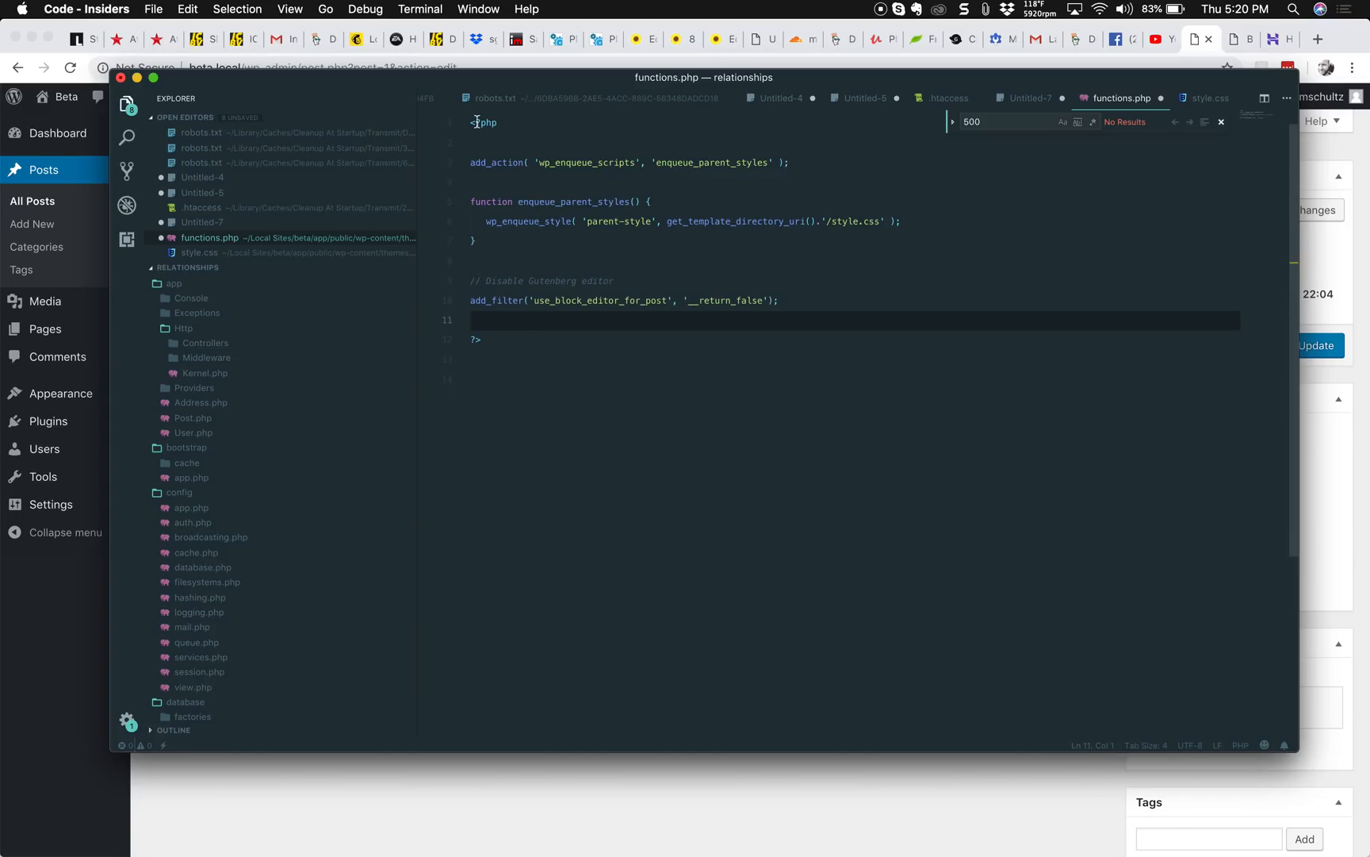
mouse_move(492, 197)
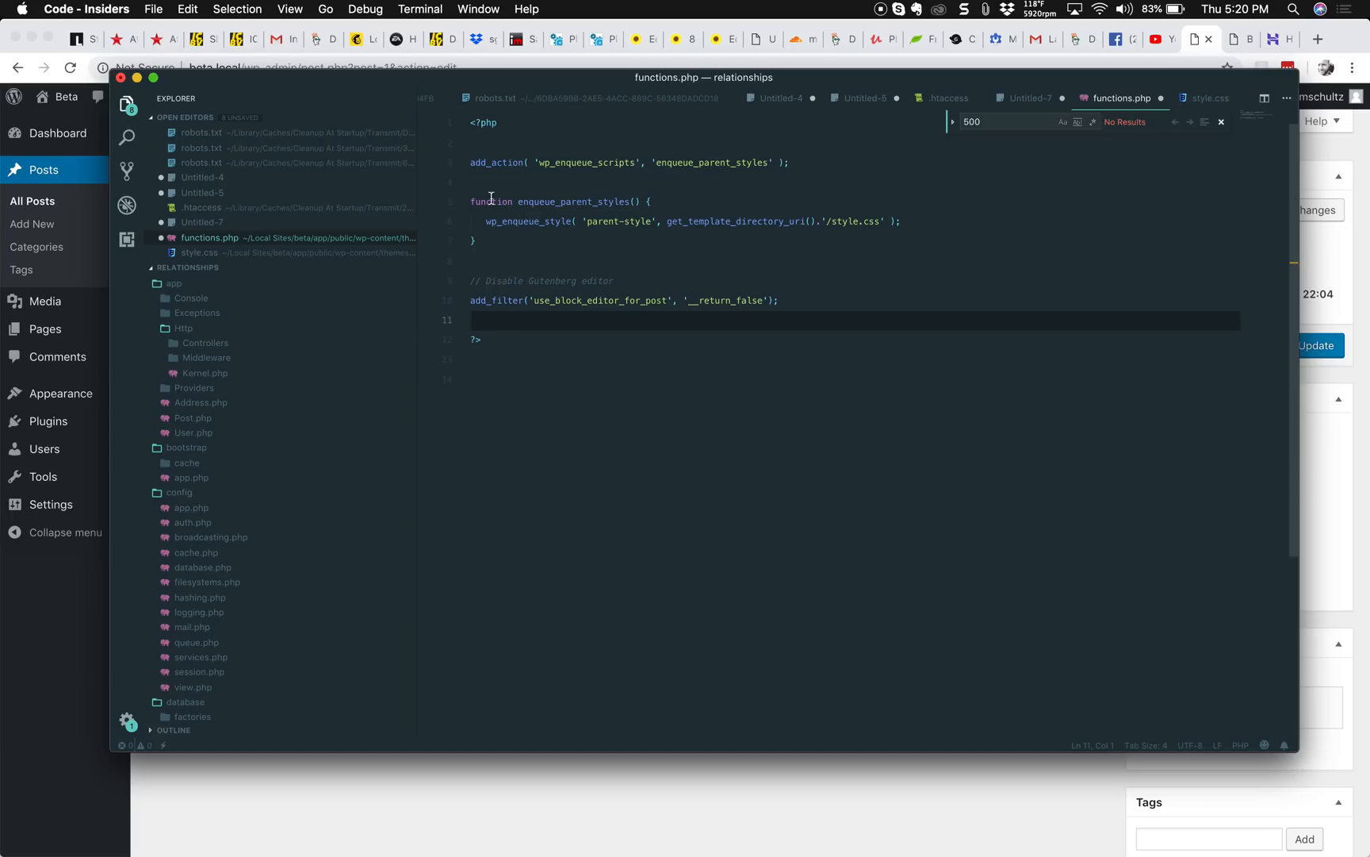